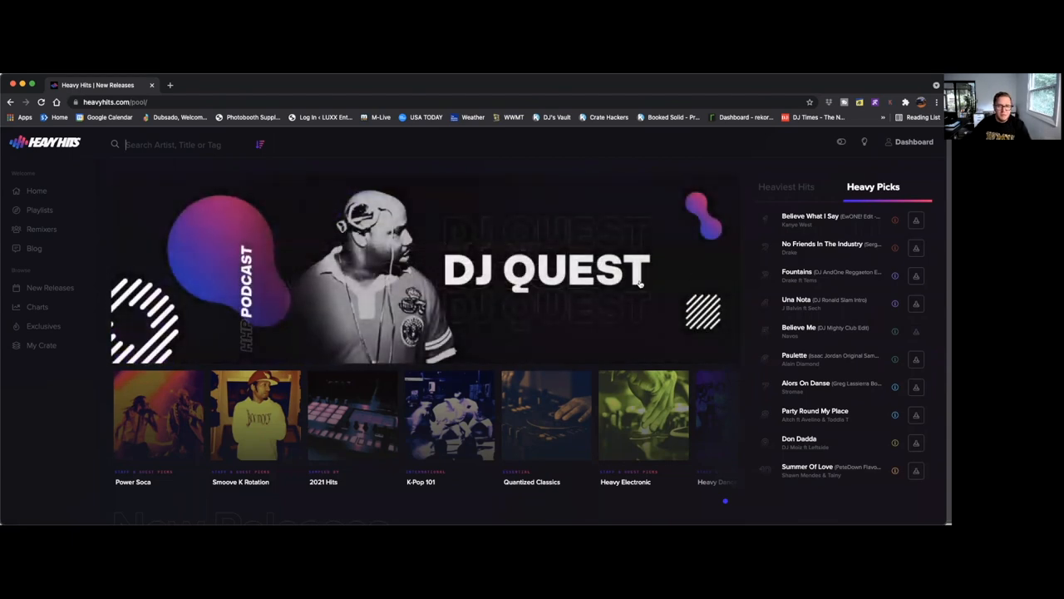
{"action": "mouse_move", "coordinate": [499, 279]}
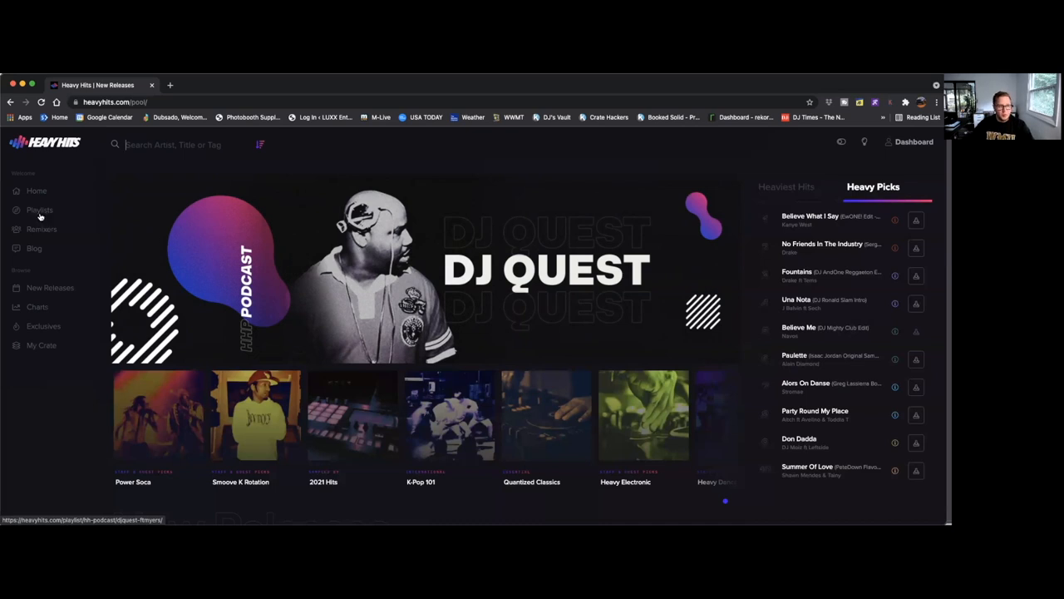
- Scroll the page, toggle Heaviest Hits and Heavy Picks, and toggle direct download mode on and off
{"action": "scroll", "scroll_direction": "down", "scroll_amount": 3}
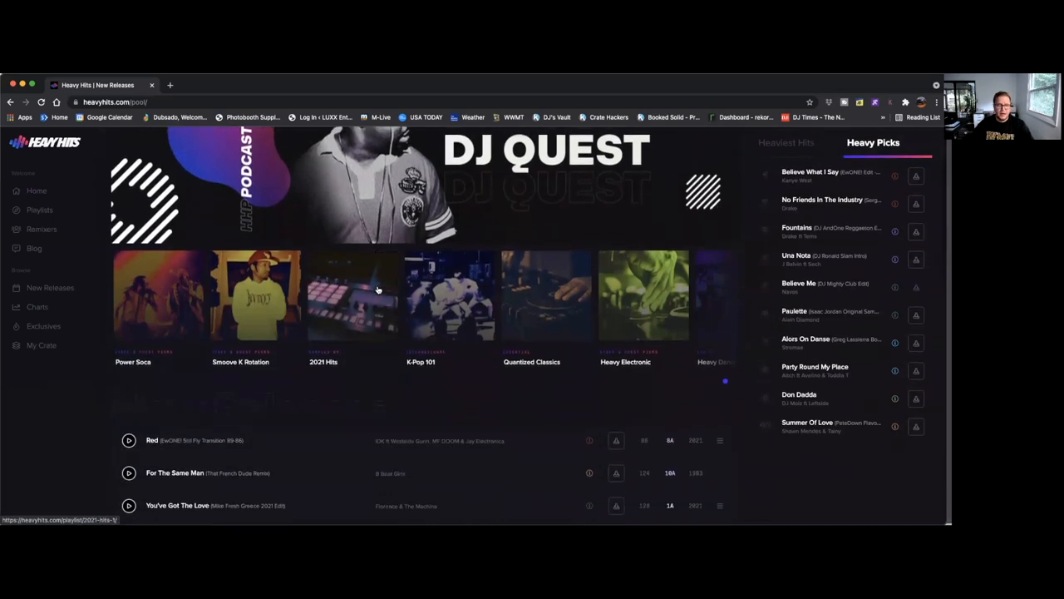
{"action": "scroll", "scroll_direction": "down", "scroll_amount": 3}
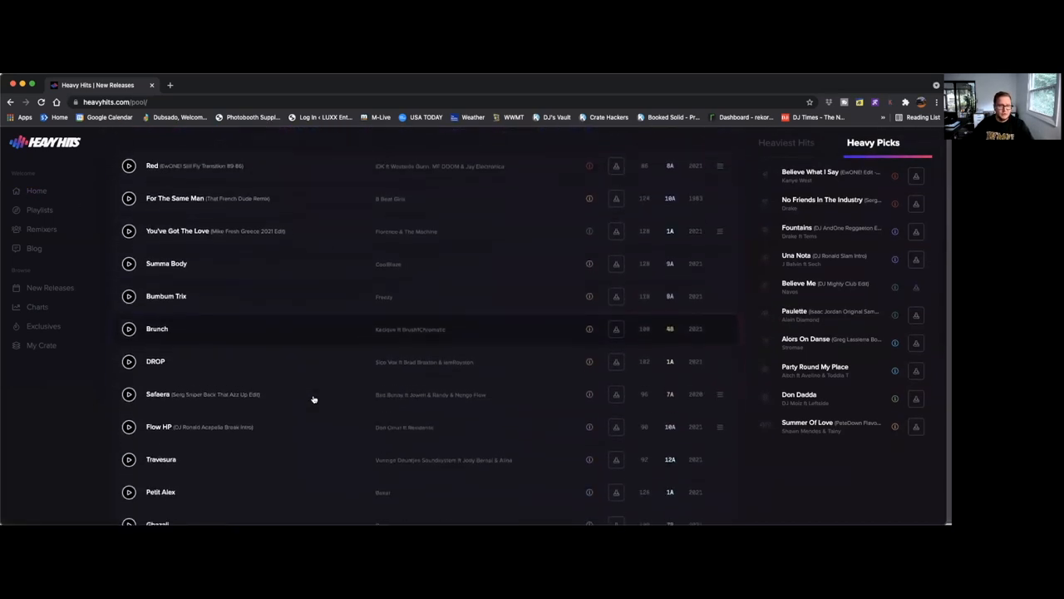
{"action": "scroll", "scroll_direction": "down", "scroll_amount": 3}
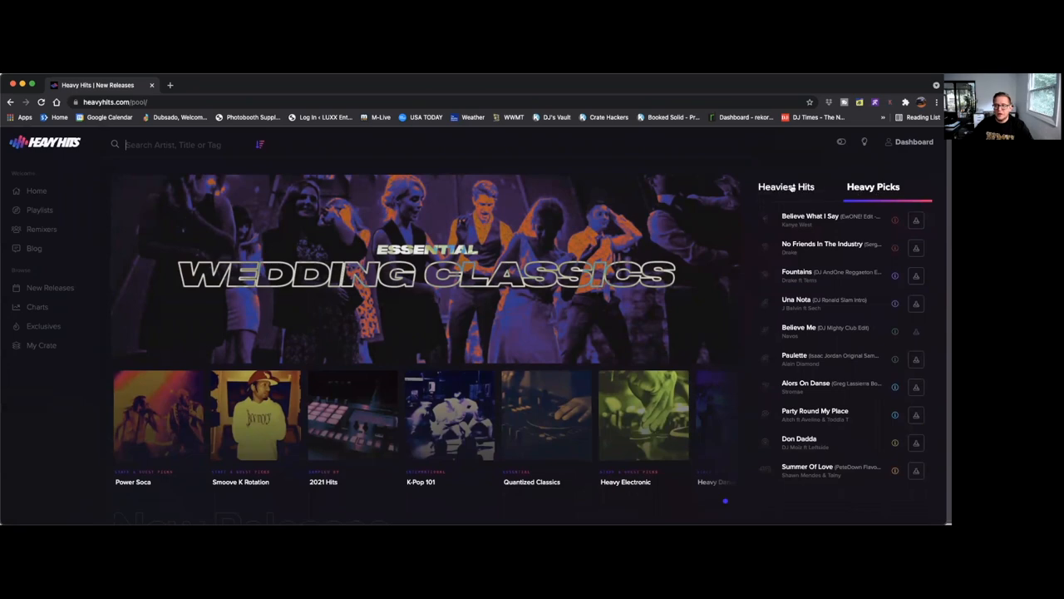
{"action": "left_click", "coordinate": [786, 187]}
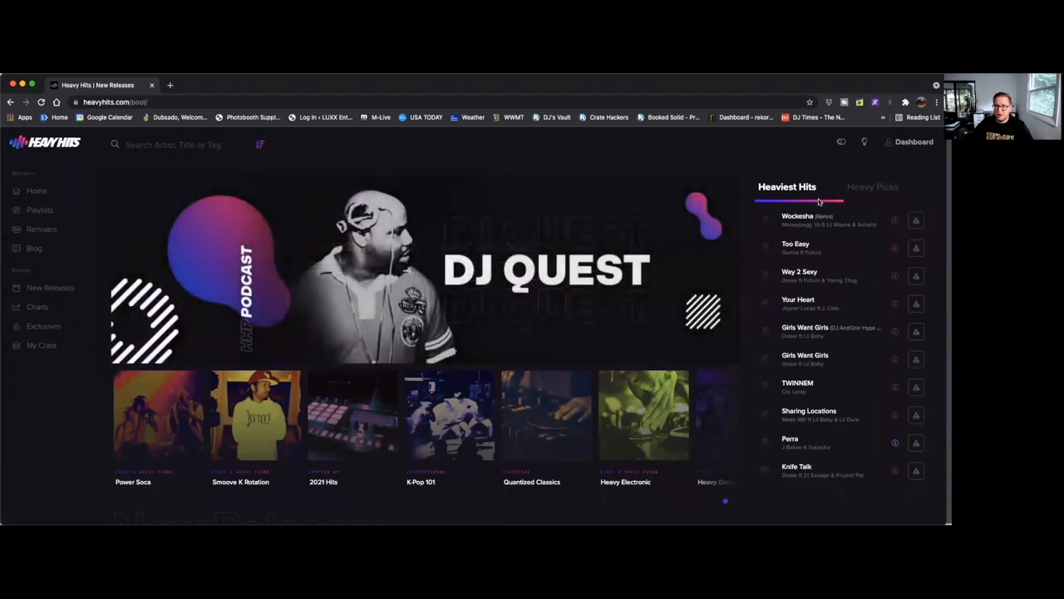
{"action": "left_click", "coordinate": [873, 186]}
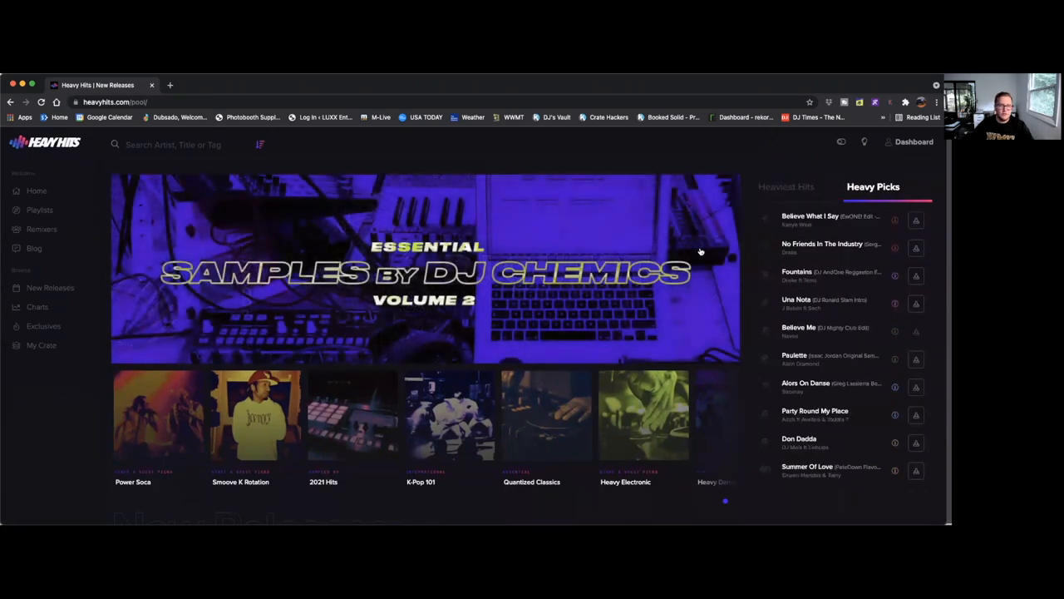
{"action": "left_click", "coordinate": [913, 141]}
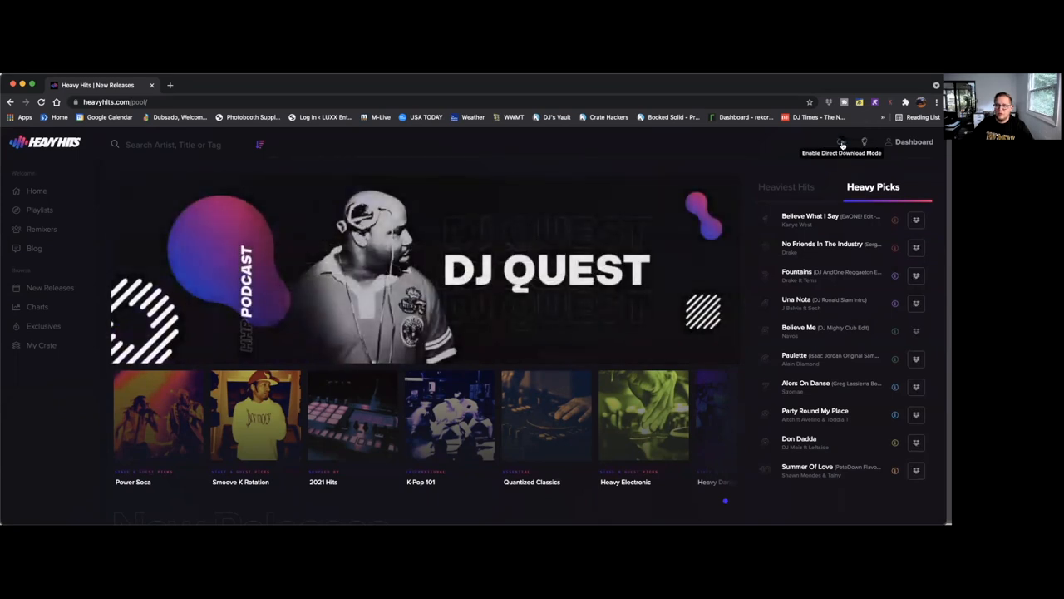
{"action": "mouse_move", "coordinate": [916, 220]}
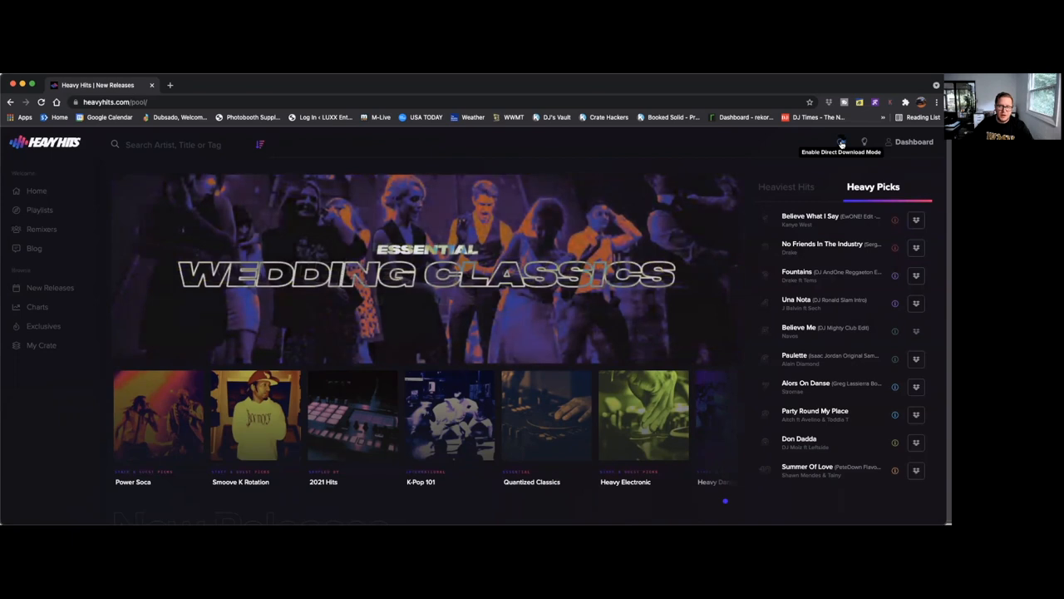
{"action": "left_click", "coordinate": [842, 142]}
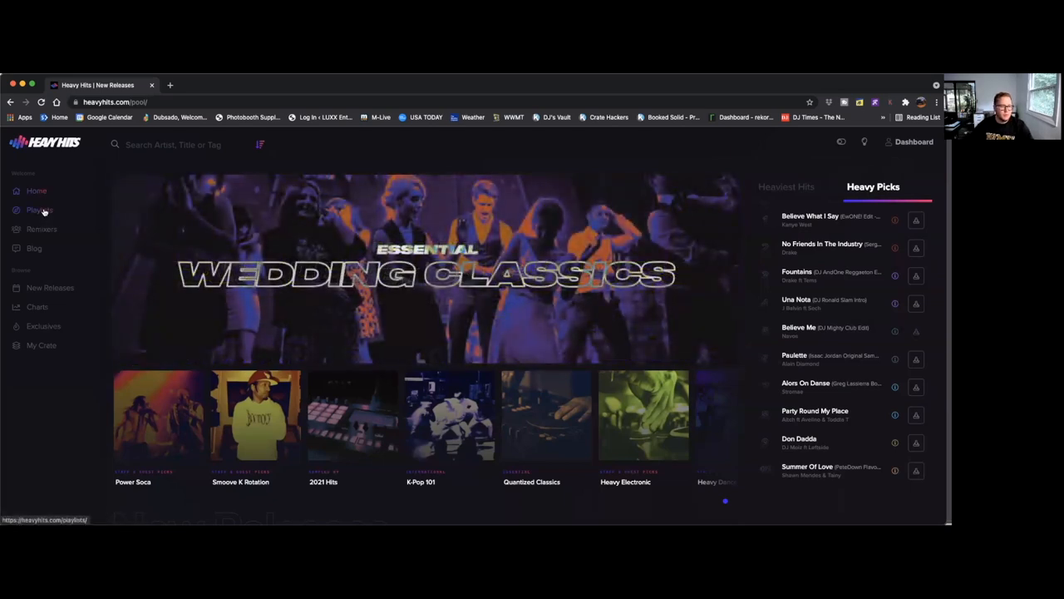
- Open the curated Playlists page and scroll through the playlist grid
{"action": "left_click", "coordinate": [39, 210]}
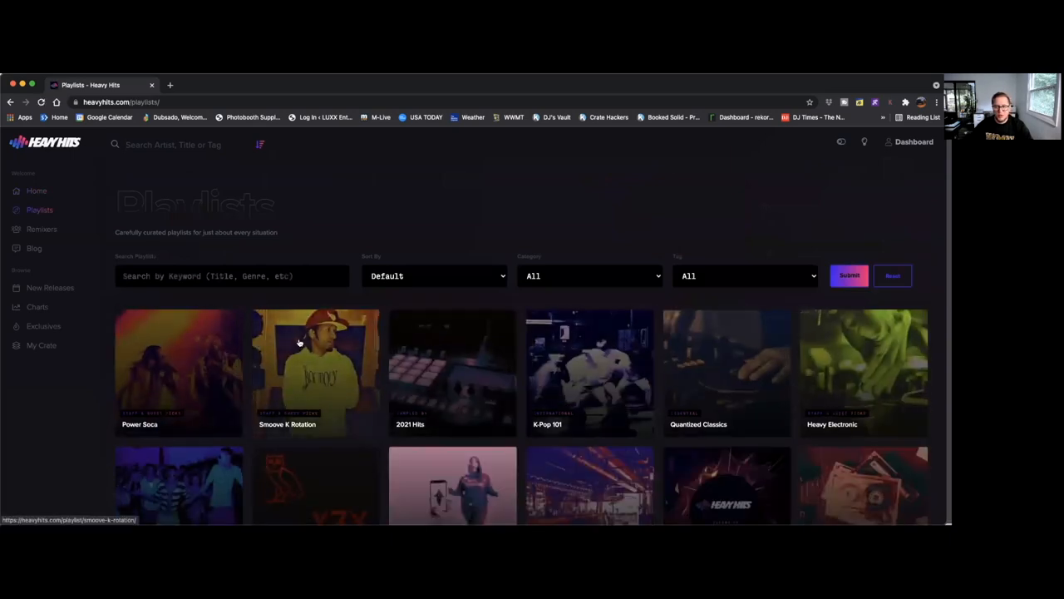
{"action": "scroll", "scroll_direction": "down", "scroll_amount": 3}
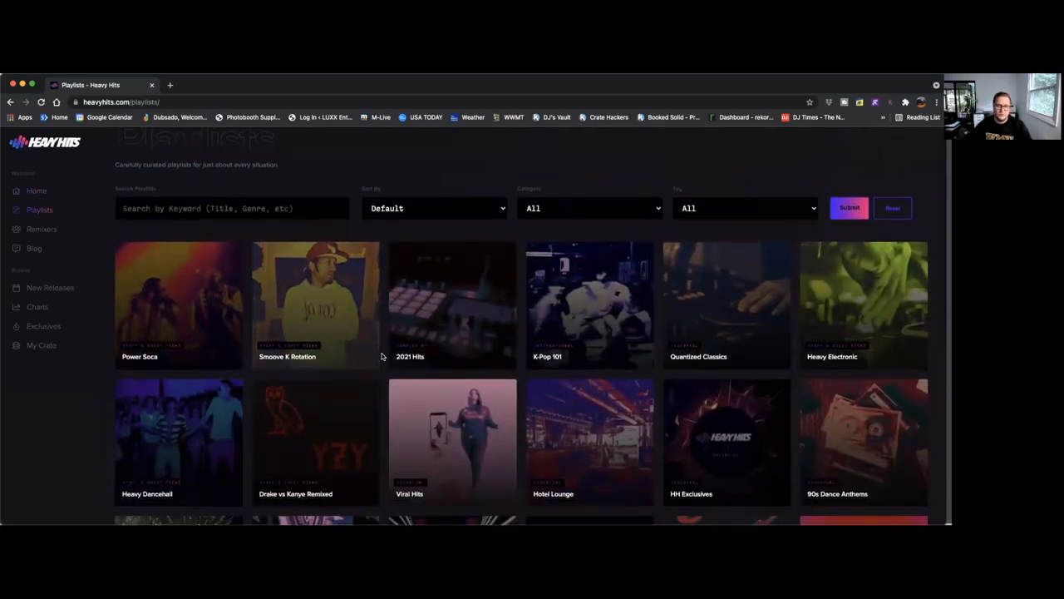
{"action": "scroll", "scroll_direction": "down", "scroll_amount": 3}
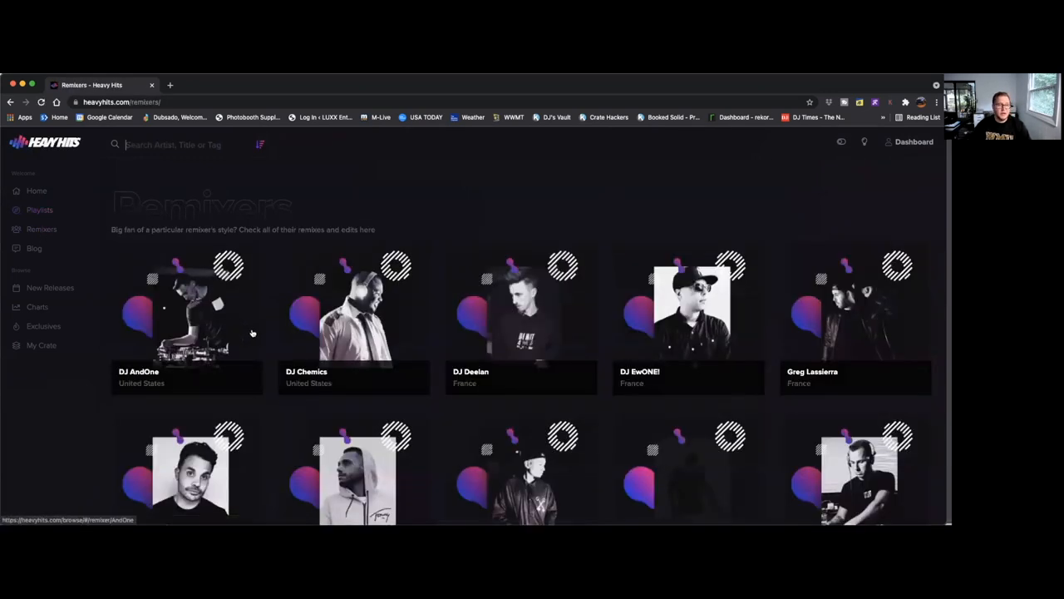
- Scroll down the remixer cards to see more DJs and their countries
{"action": "scroll", "scroll_direction": "down", "scroll_amount": 3}
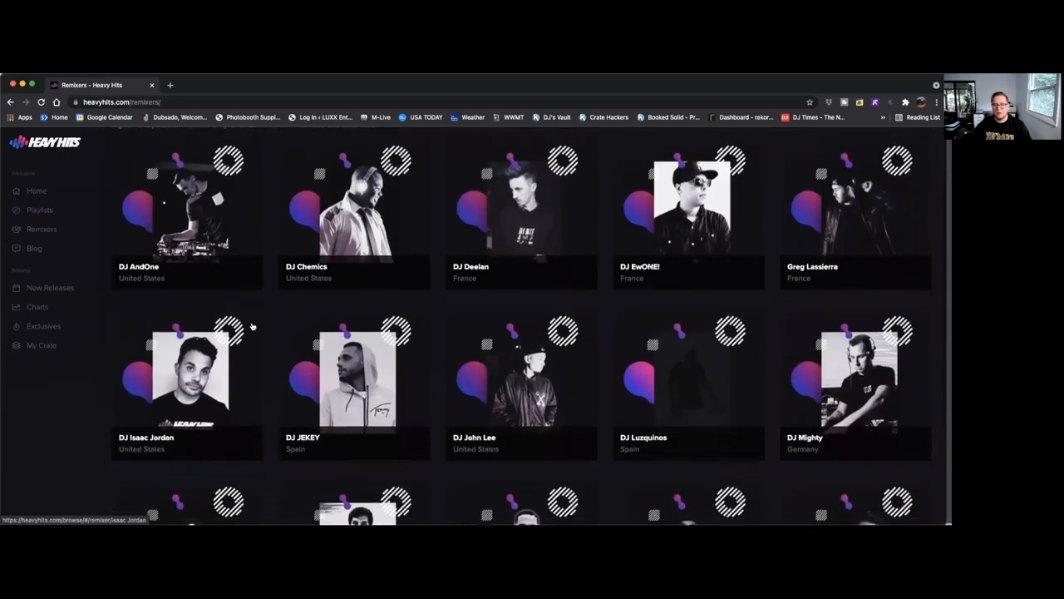
{"action": "scroll", "scroll_direction": "down", "scroll_amount": 3}
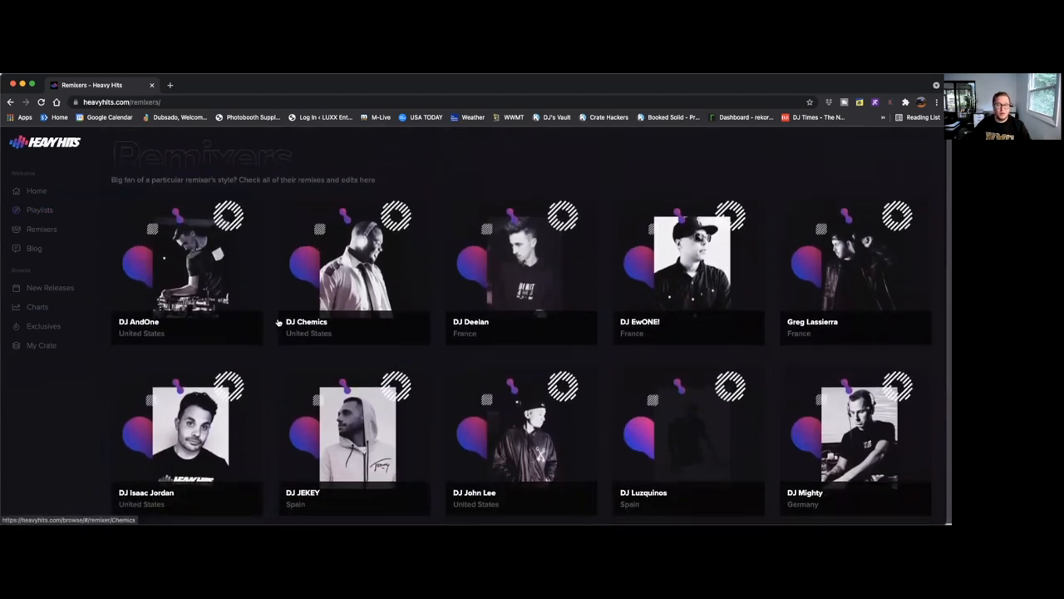
{"action": "mouse_move", "coordinate": [273, 321]}
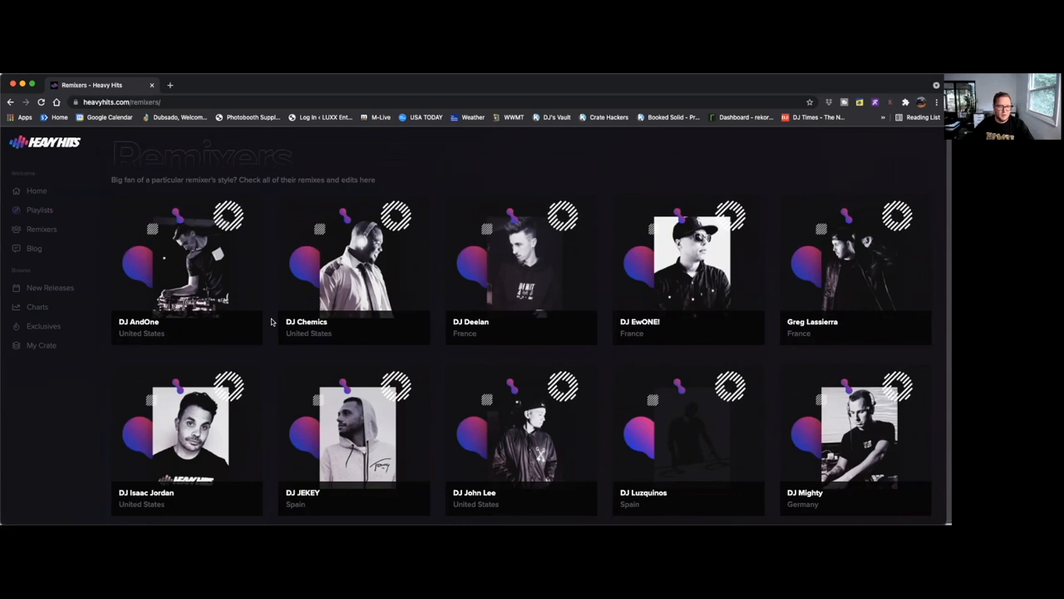
{"action": "mouse_move", "coordinate": [162, 326]}
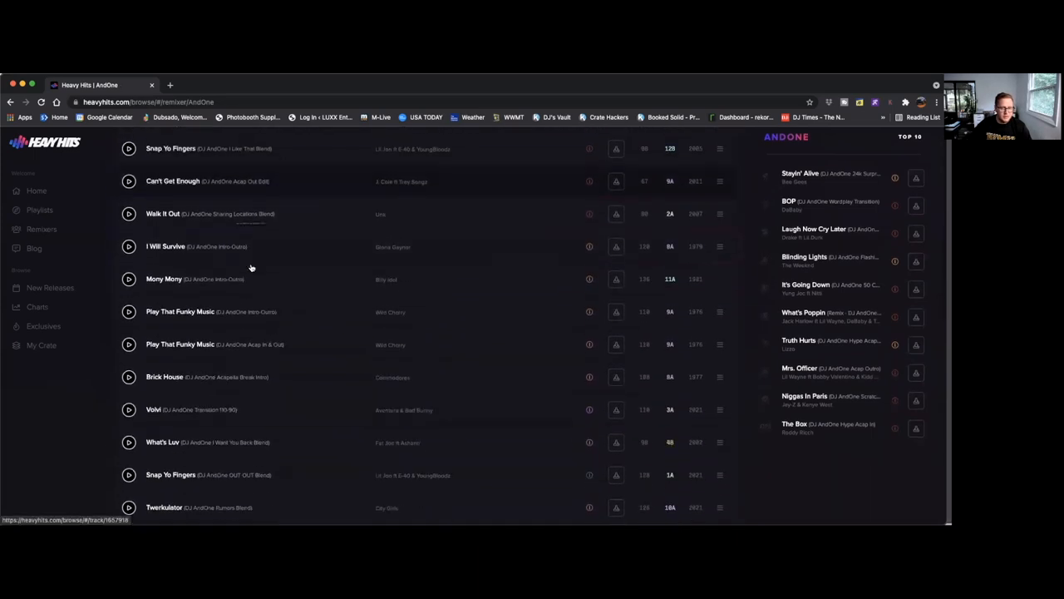
- Scroll DJ AndOne's remix list, then type a Lil Jon 'Snap Yo Fingers' catalogue search
{"action": "scroll", "scroll_direction": "down", "scroll_amount": 3}
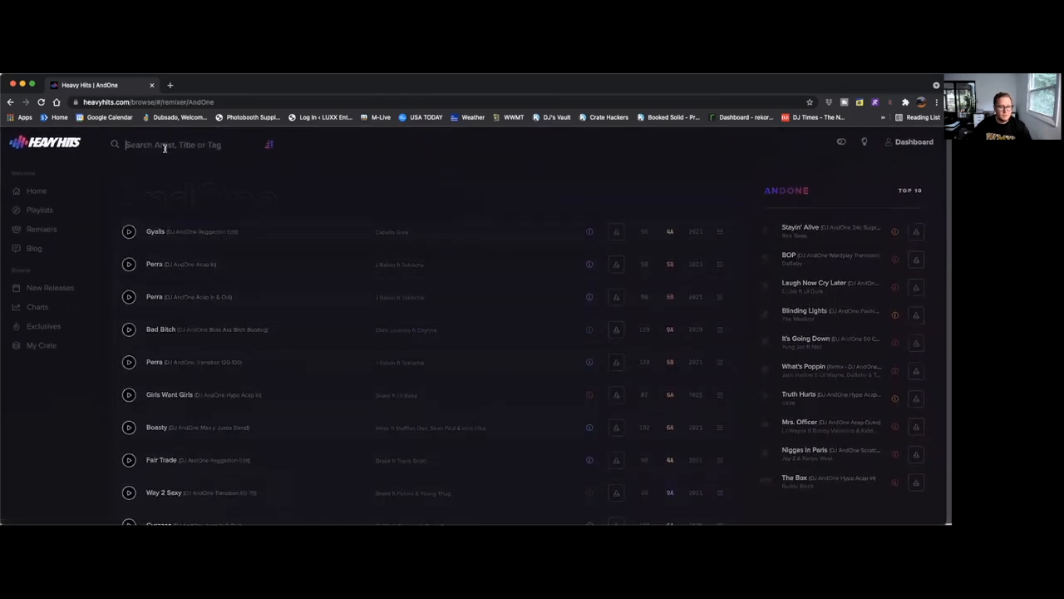
{"action": "left_click", "coordinate": [269, 143]}
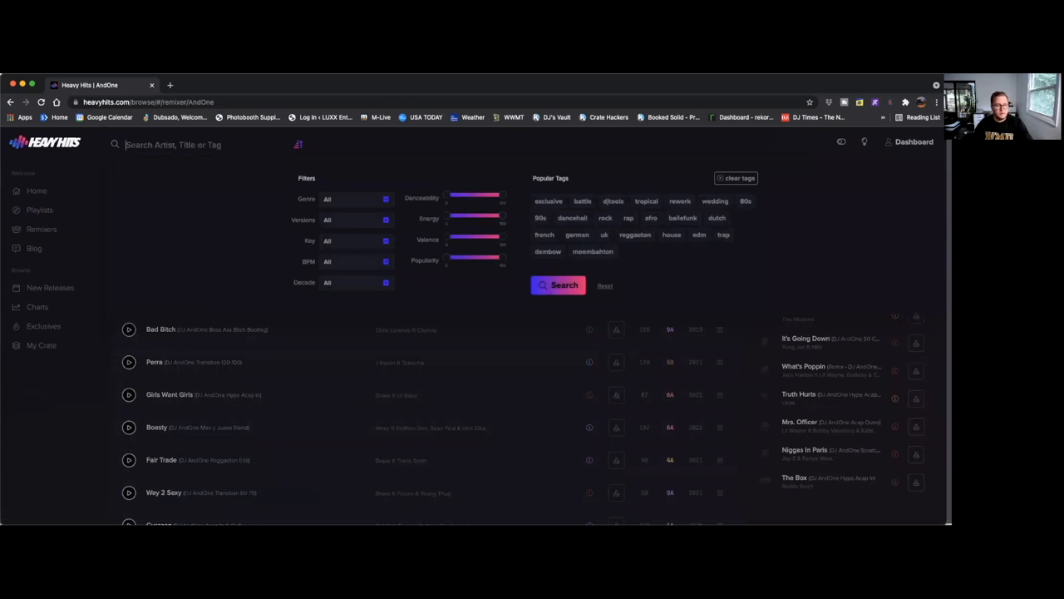
{"action": "type", "text": "lil jon snap"}
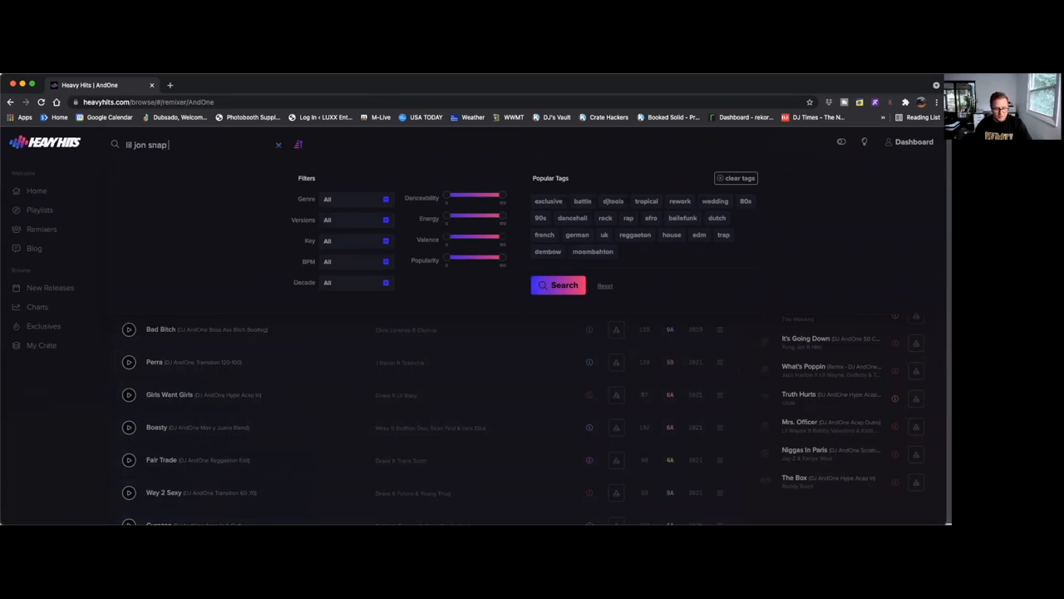
{"action": "type", "text": "yo"}
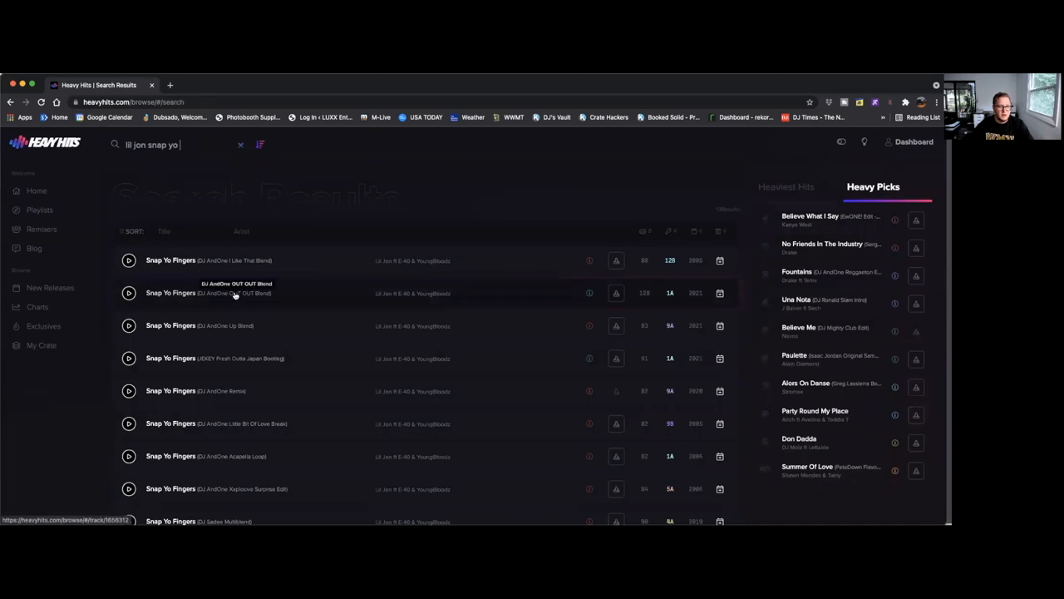
- Play the DJ AndOne Remix of Snap Yo Fingers and skip ahead in the track
{"action": "scroll", "scroll_direction": "down", "scroll_amount": 3}
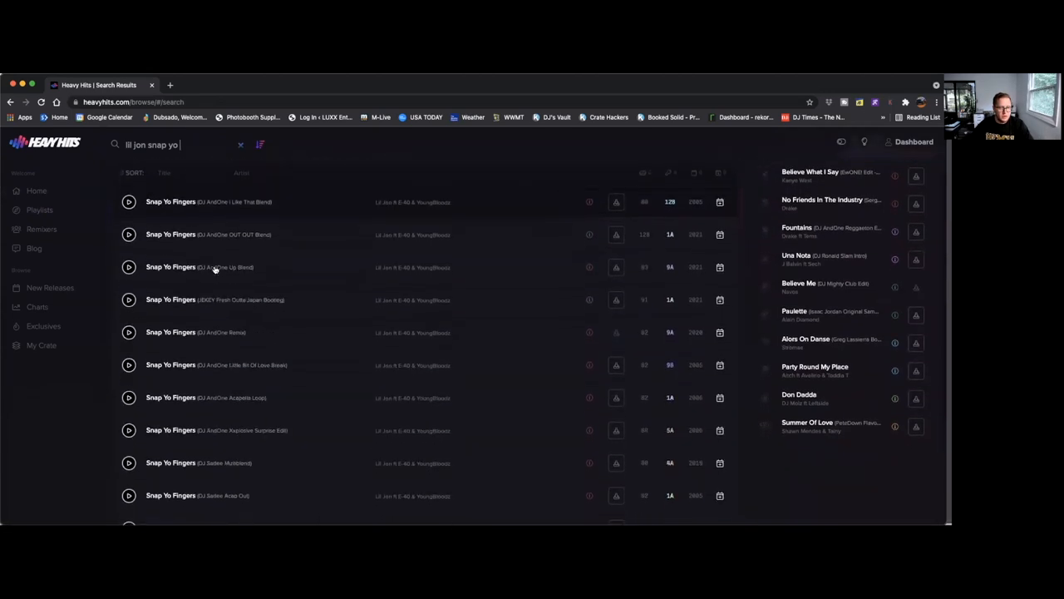
{"action": "scroll", "scroll_direction": "down", "scroll_amount": 3}
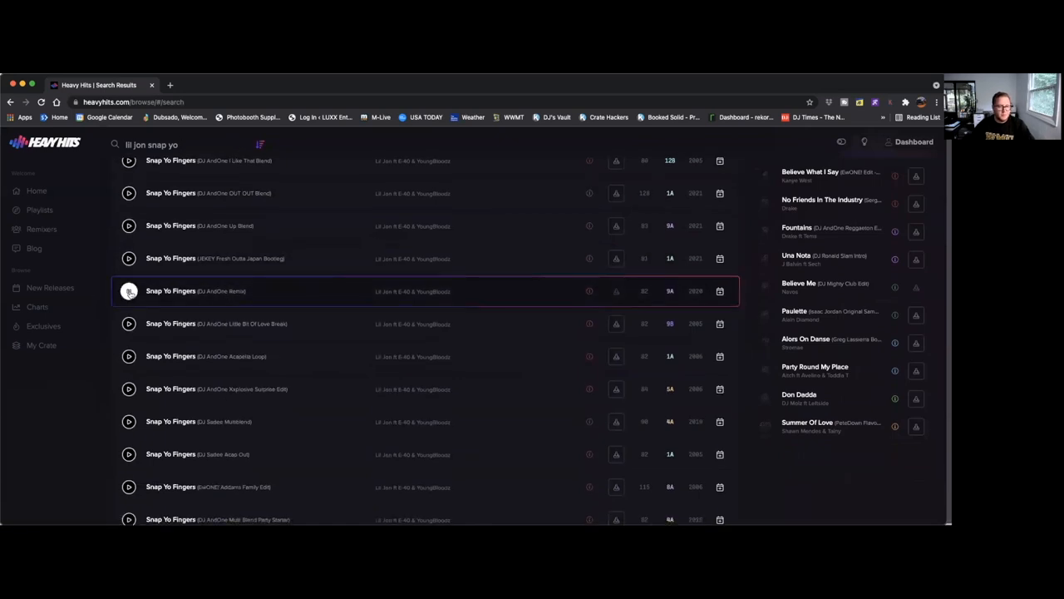
{"action": "left_click", "coordinate": [129, 290]}
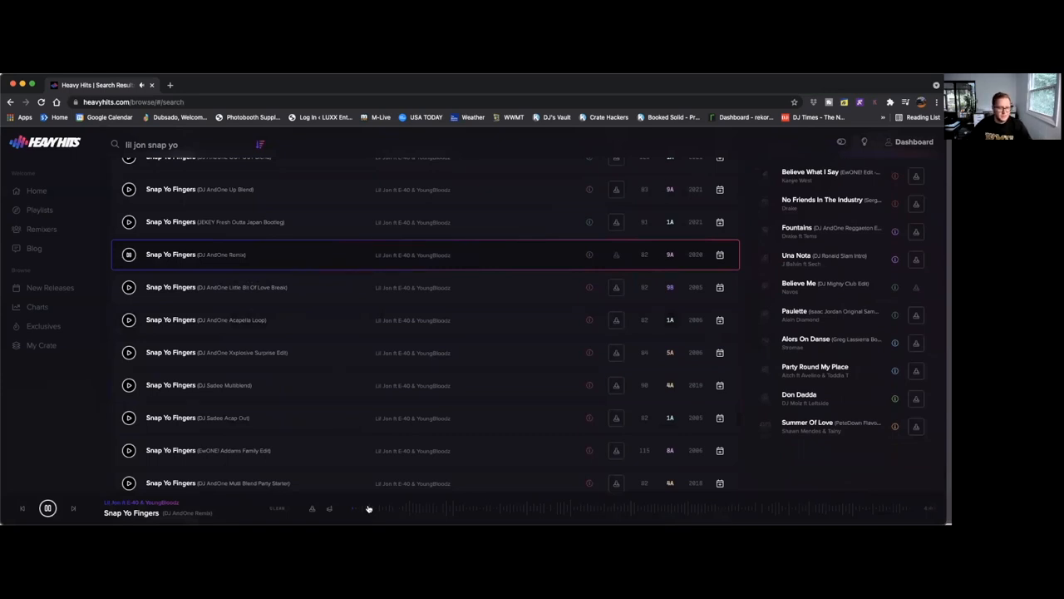
{"action": "left_click", "coordinate": [48, 507]}
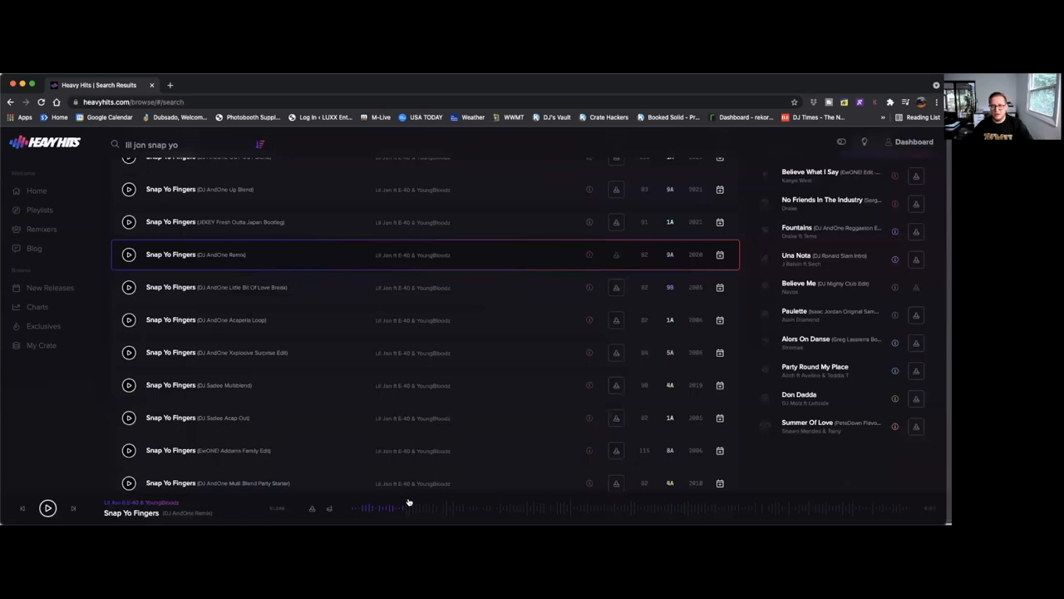
- Resume and pause the remix preview, then toggle the Heaviest Hits and Heavy Picks lists
{"action": "scroll", "scroll_direction": "down", "scroll_amount": 3}
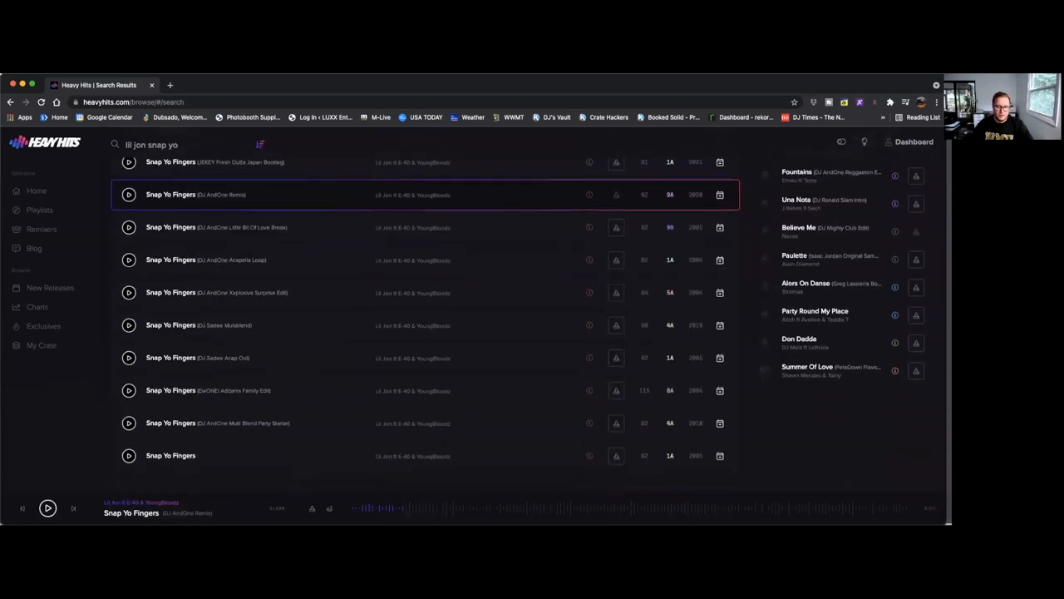
{"action": "left_click", "coordinate": [128, 195]}
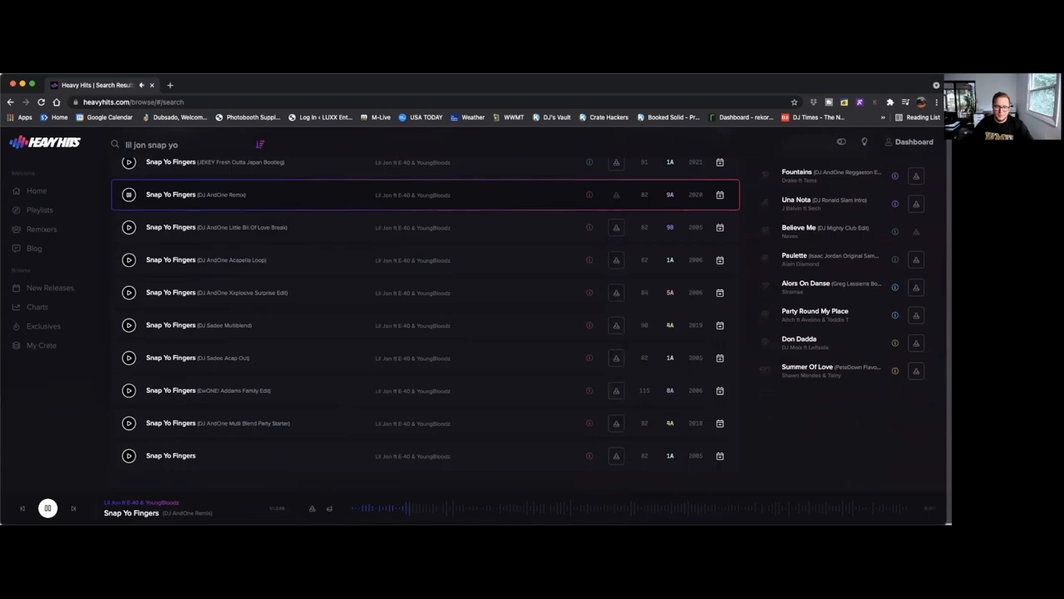
{"action": "left_click", "coordinate": [47, 508]}
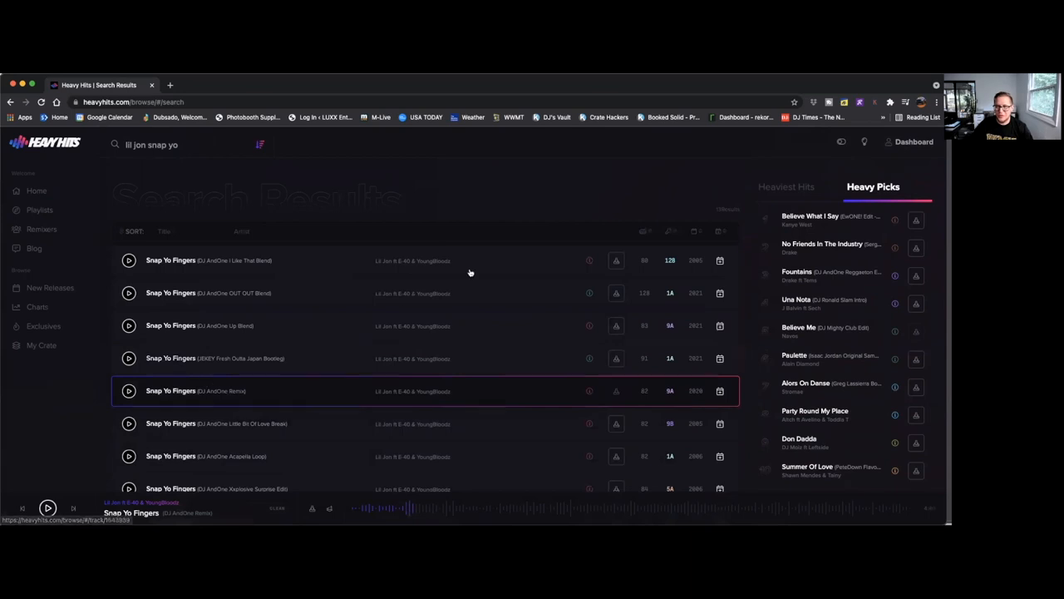
{"action": "left_click", "coordinate": [787, 186]}
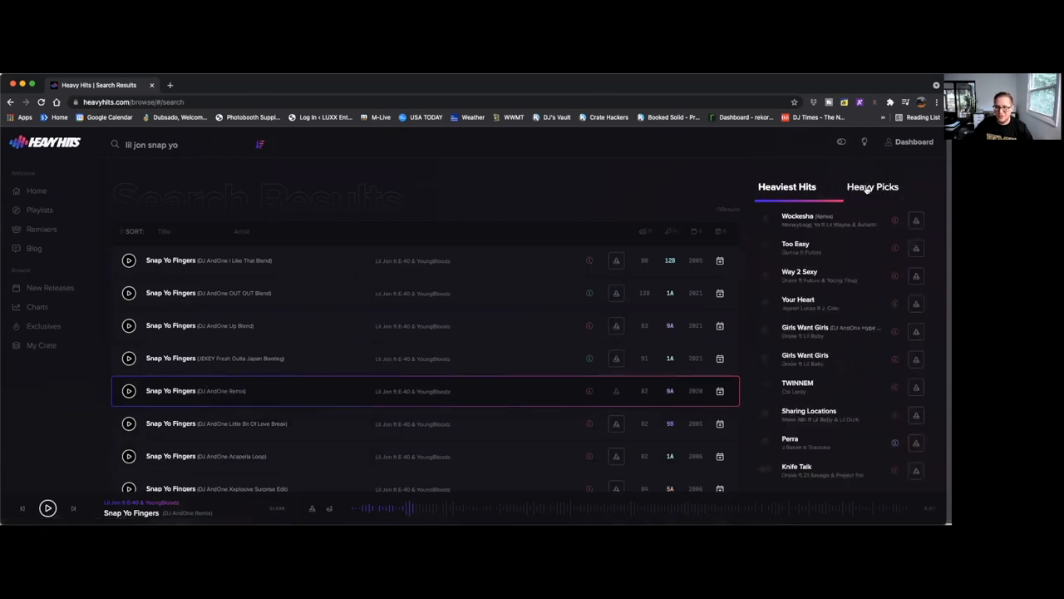
{"action": "left_click", "coordinate": [872, 187]}
{"action": "type", "text": "lil"}
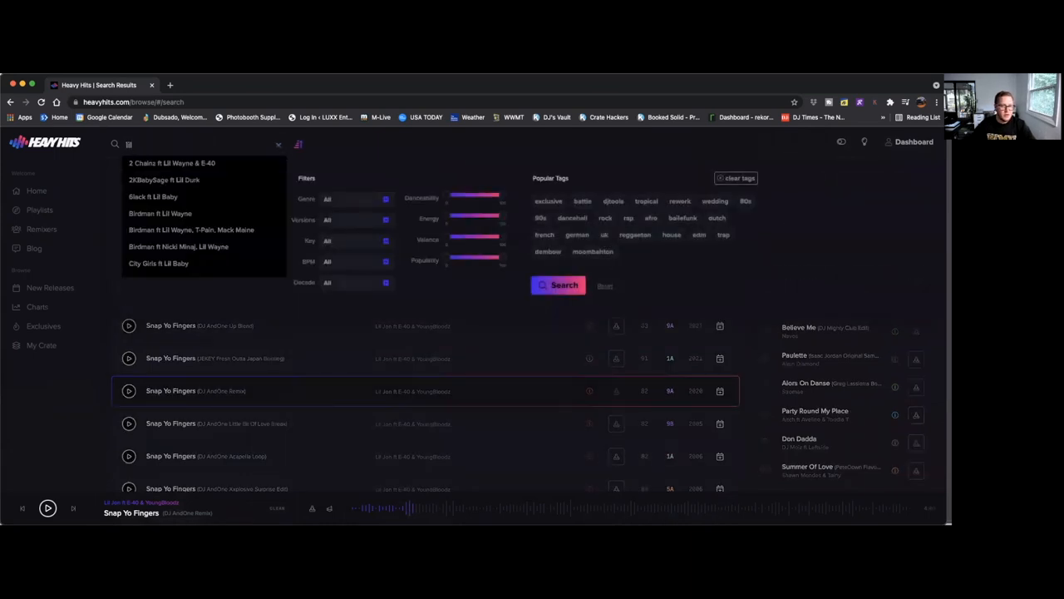
- Clear the search terms and close the advanced search filter panel
{"action": "left_click", "coordinate": [278, 144]}
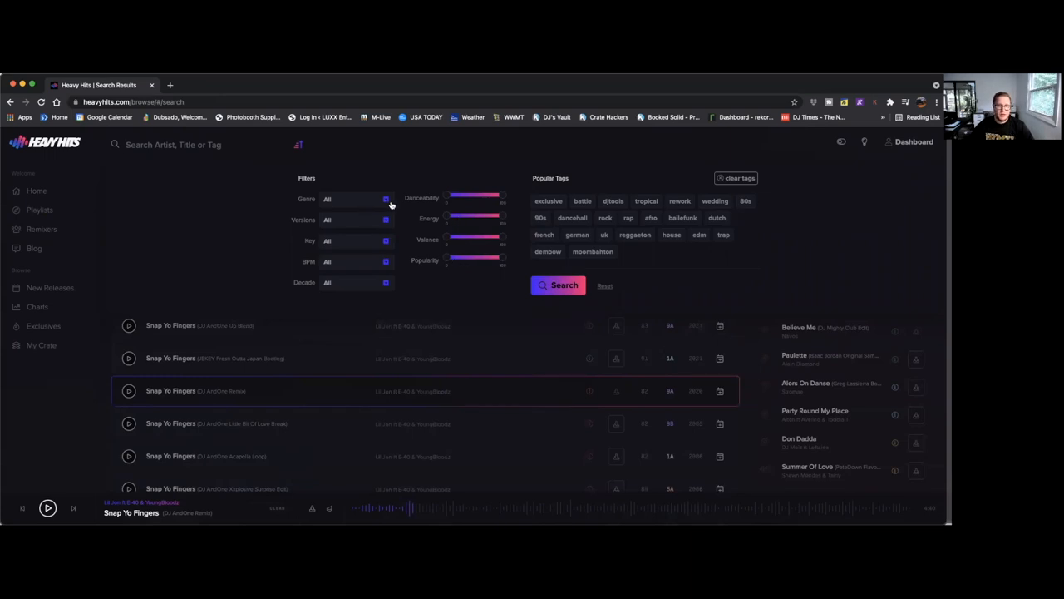
{"action": "mouse_move", "coordinate": [367, 250]}
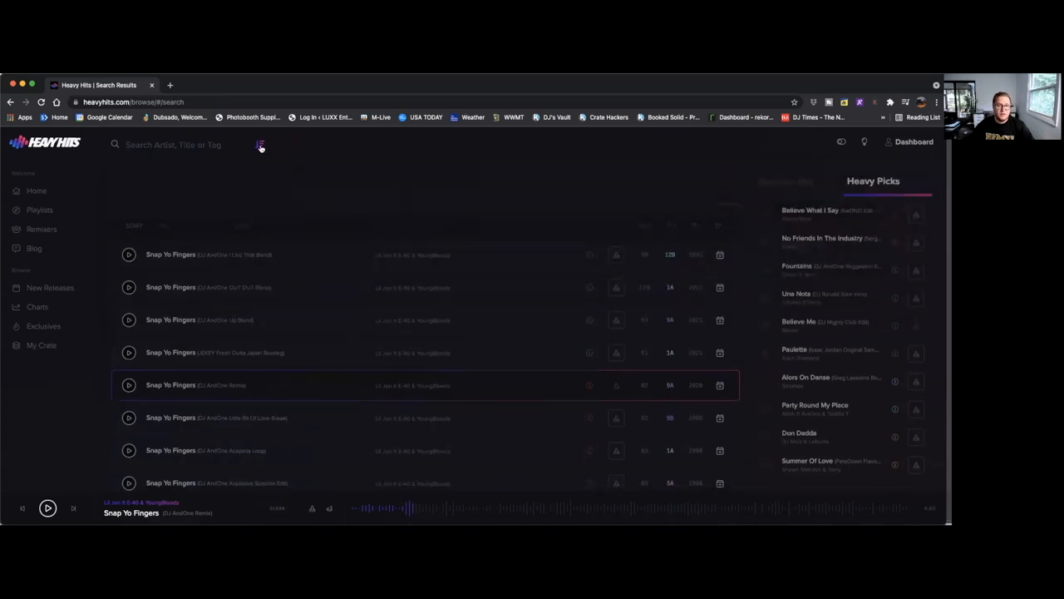
{"action": "left_click", "coordinate": [260, 144]}
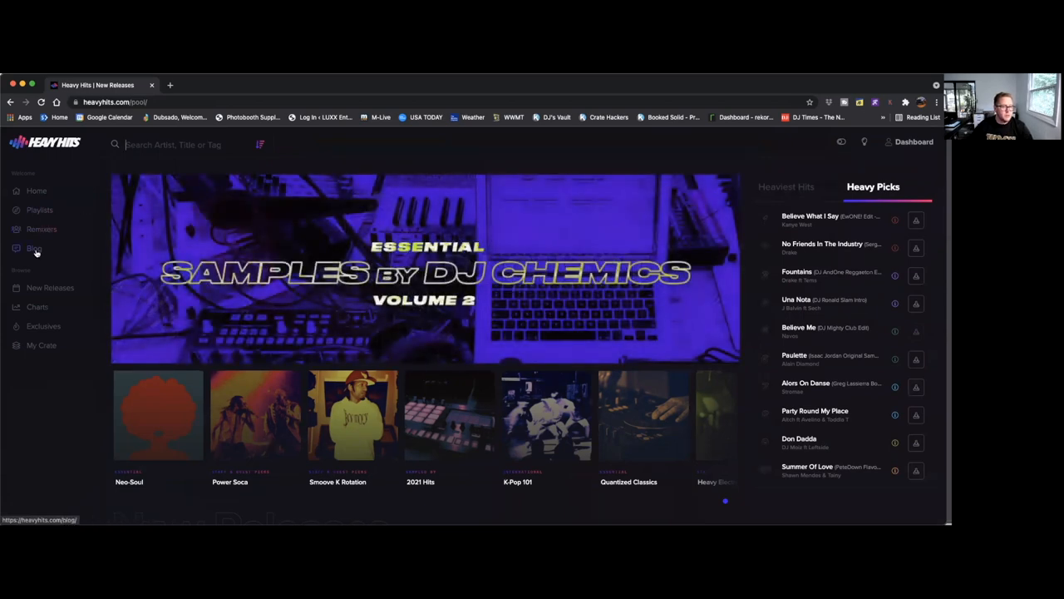
- Open the Blog and scroll through posts like 808 Day! and DJ Irie – Bringing The Heat!
{"action": "left_click", "coordinate": [34, 247]}
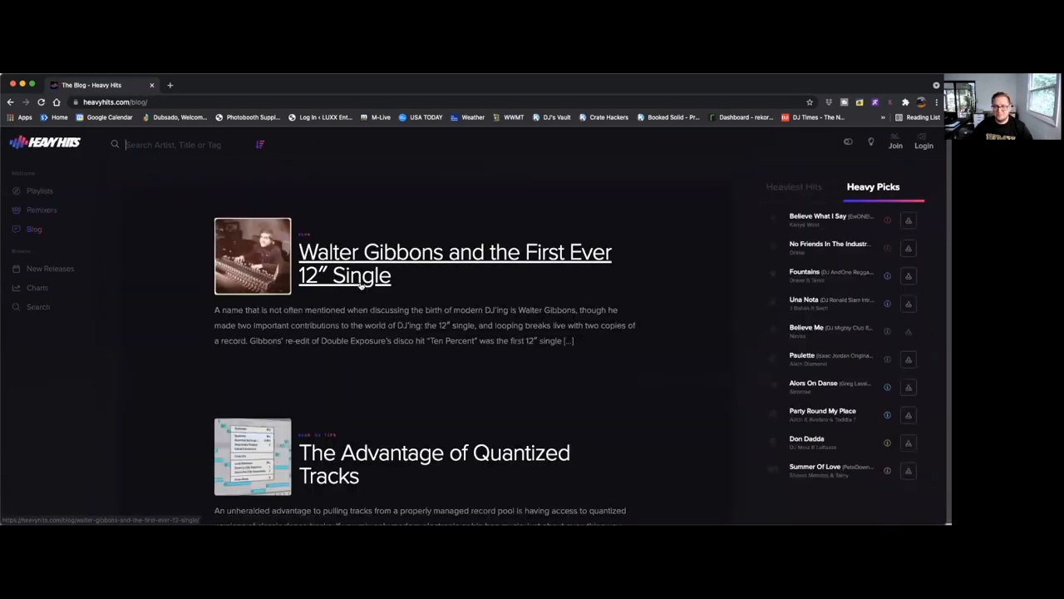
{"action": "scroll", "scroll_direction": "down", "scroll_amount": 3}
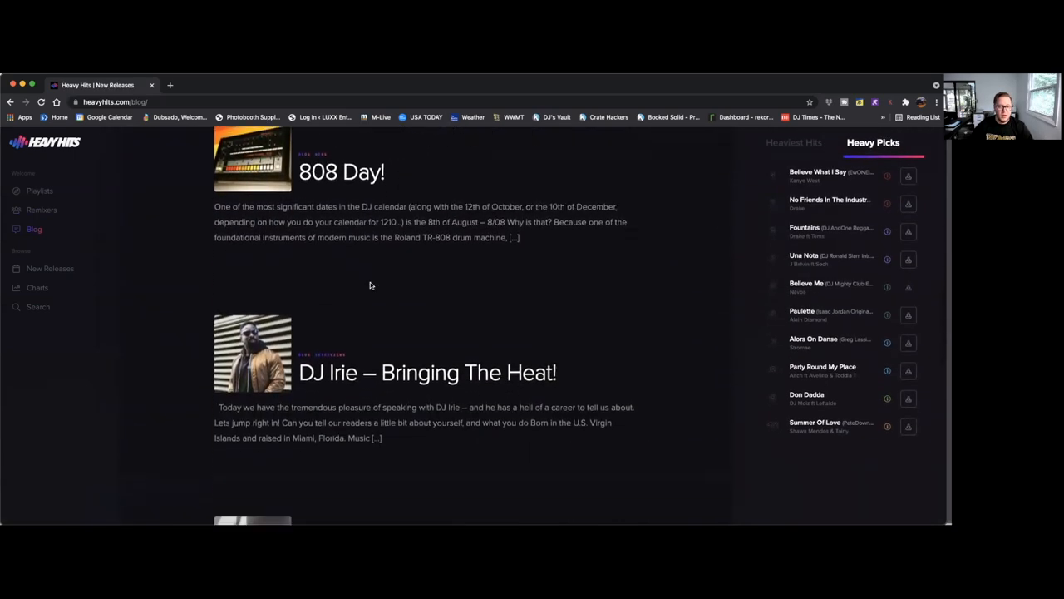
{"action": "scroll", "scroll_direction": "down", "scroll_amount": 3}
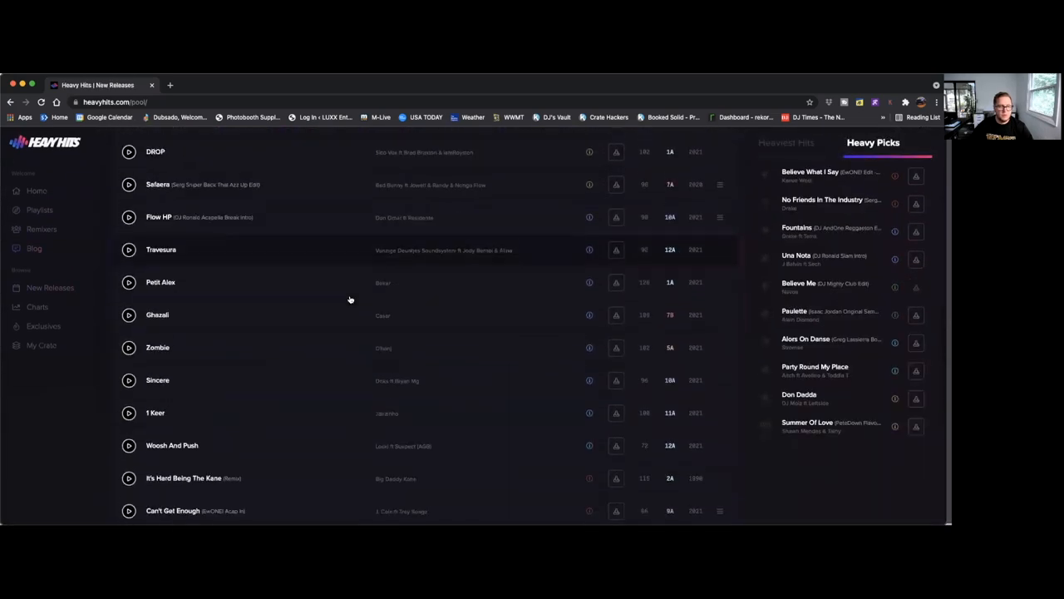
- Scroll down the New Releases track list
{"action": "scroll", "scroll_direction": "down", "scroll_amount": 3}
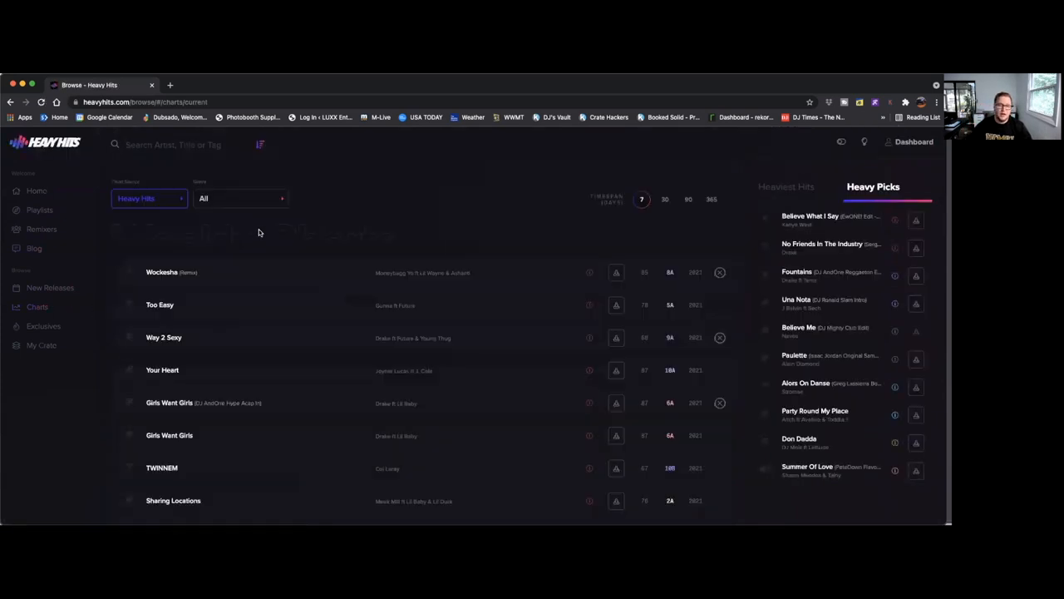
- Filter the charts to Electronic / Dance over the last 7 days, keeping Heavy Hits as source
{"action": "left_click", "coordinate": [149, 198]}
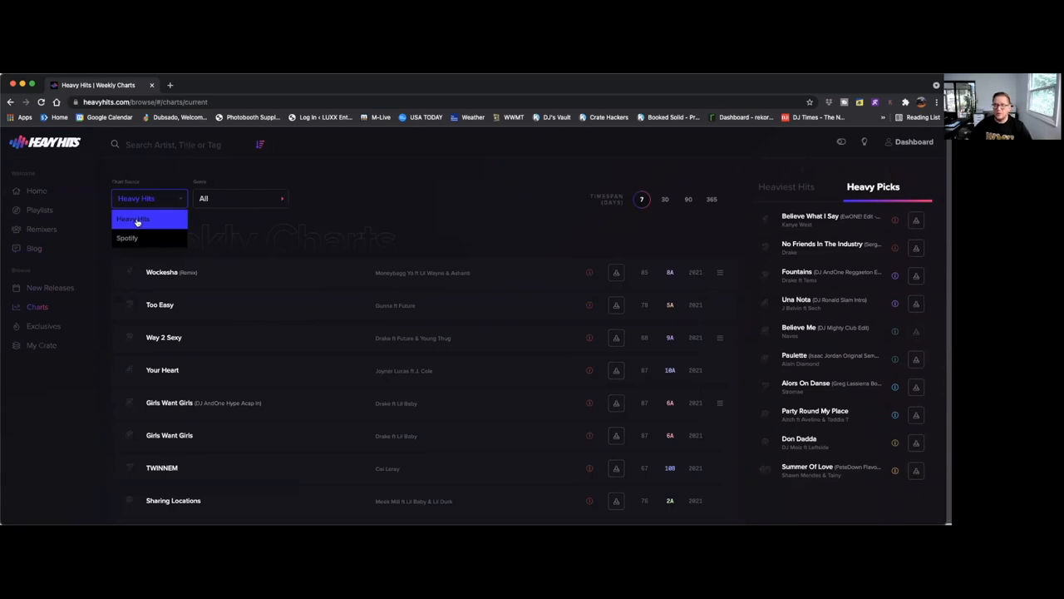
{"action": "left_click", "coordinate": [241, 198]}
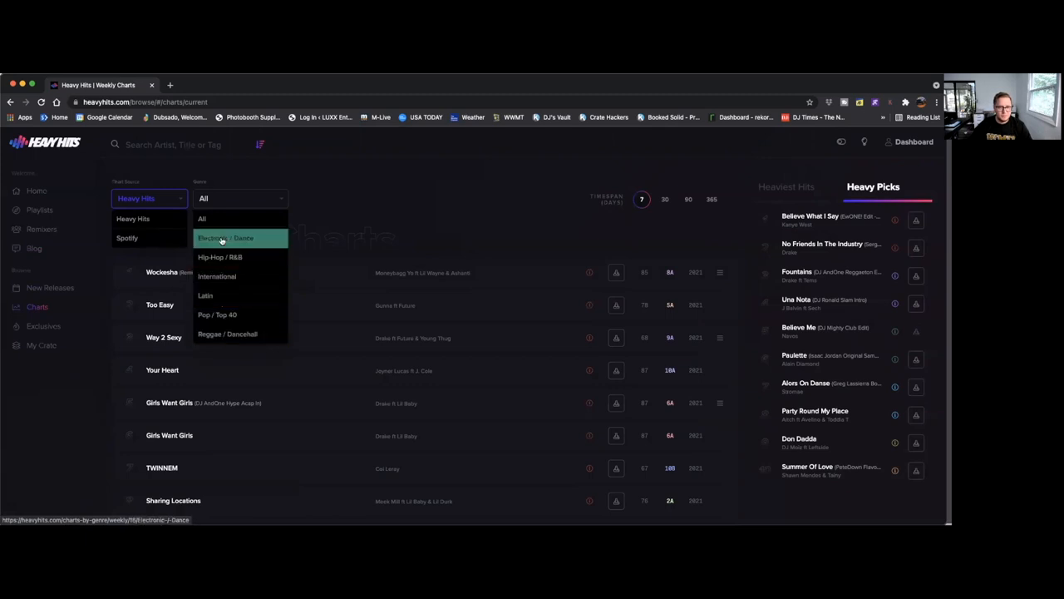
{"action": "left_click", "coordinate": [226, 238]}
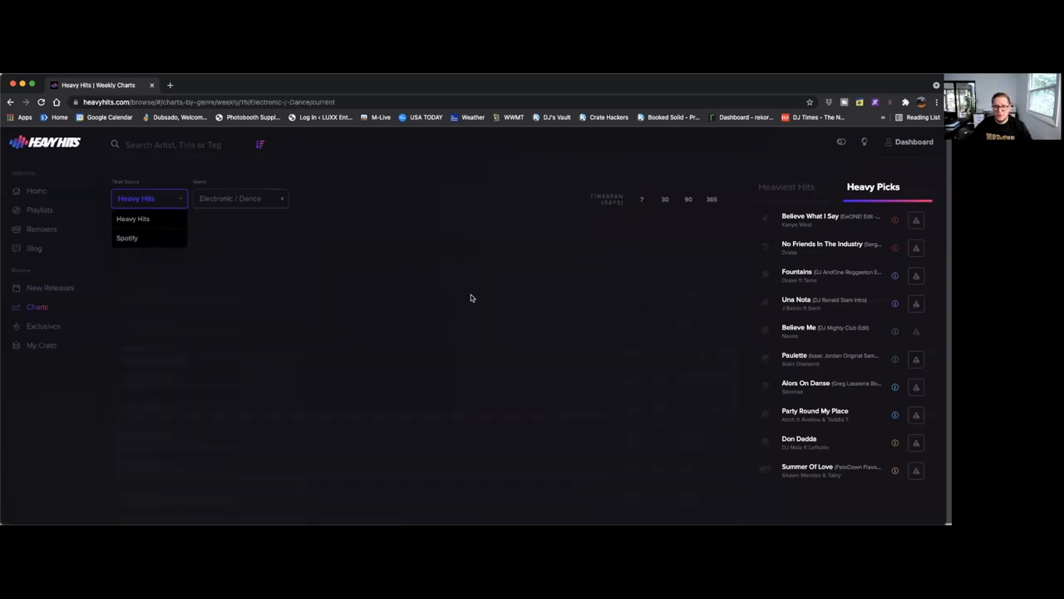
{"action": "left_click", "coordinate": [640, 199]}
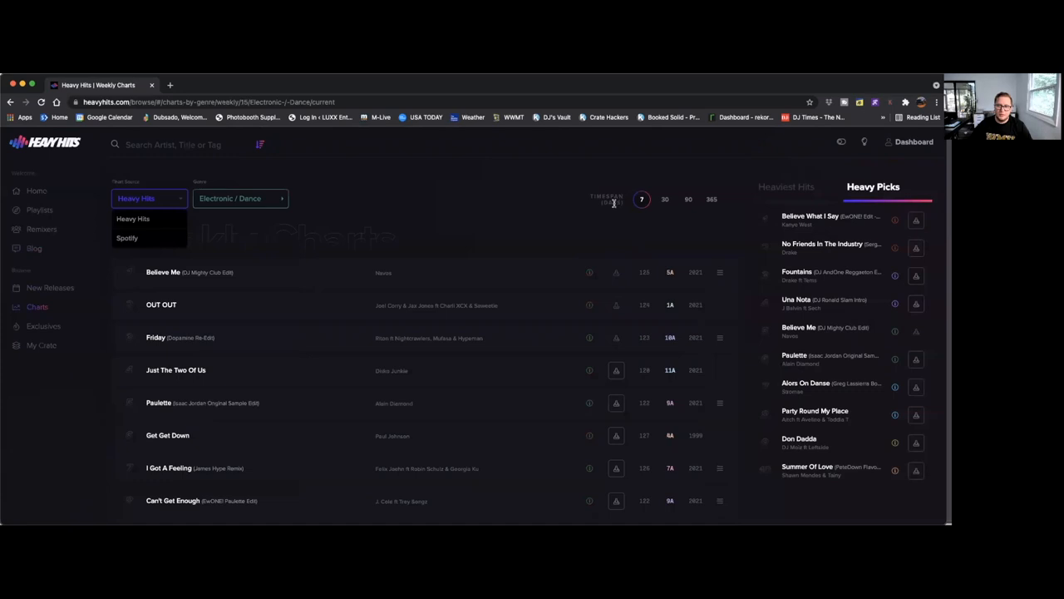
{"action": "mouse_move", "coordinate": [642, 200]}
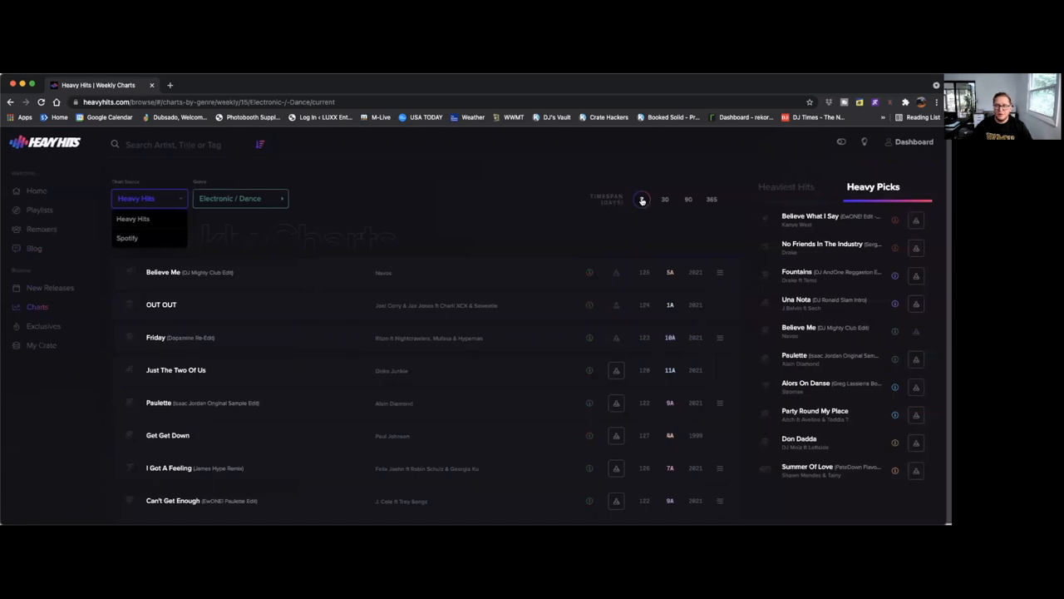
{"action": "left_click", "coordinate": [642, 199]}
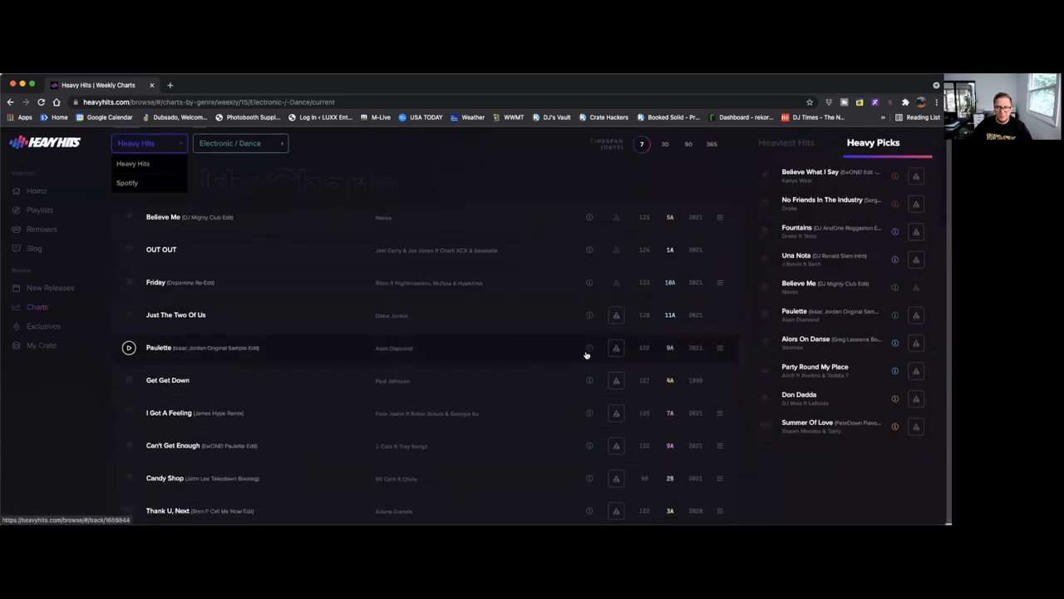
{"action": "mouse_move", "coordinate": [587, 380]}
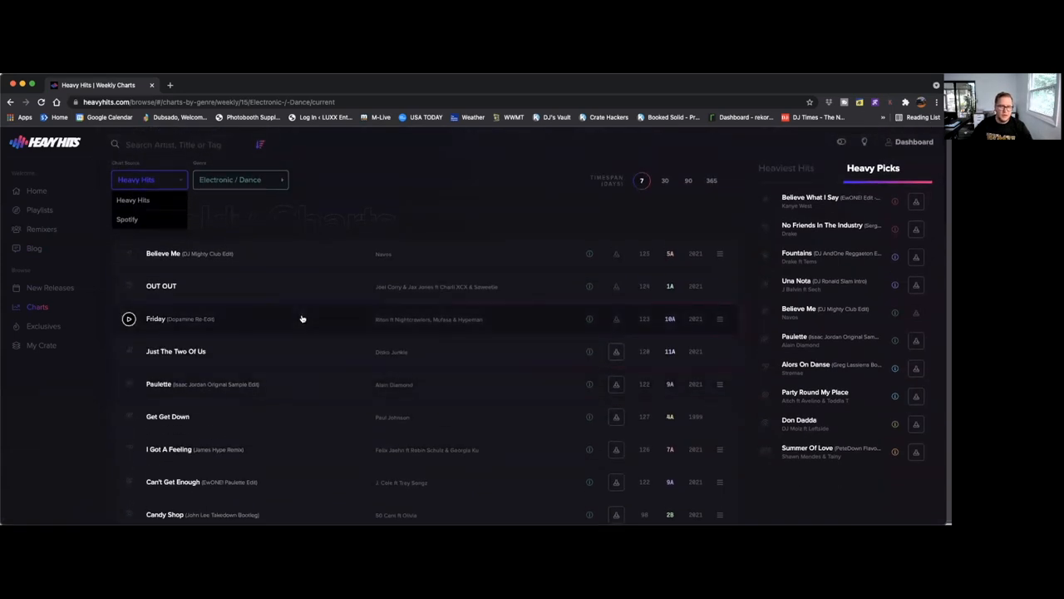
{"action": "scroll", "scroll_direction": "down", "scroll_amount": 3}
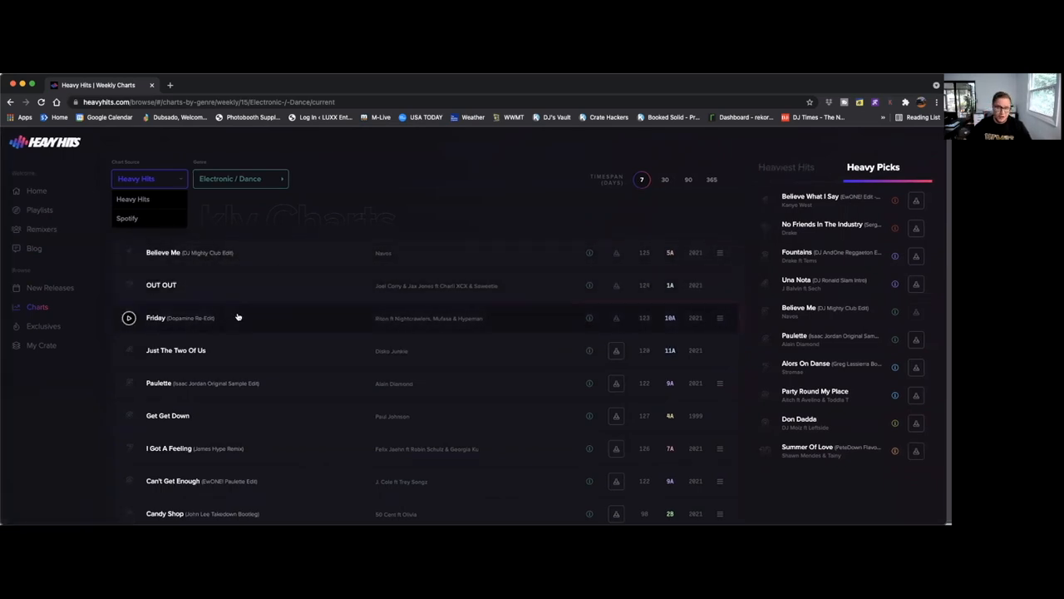
{"action": "mouse_move", "coordinate": [193, 317]}
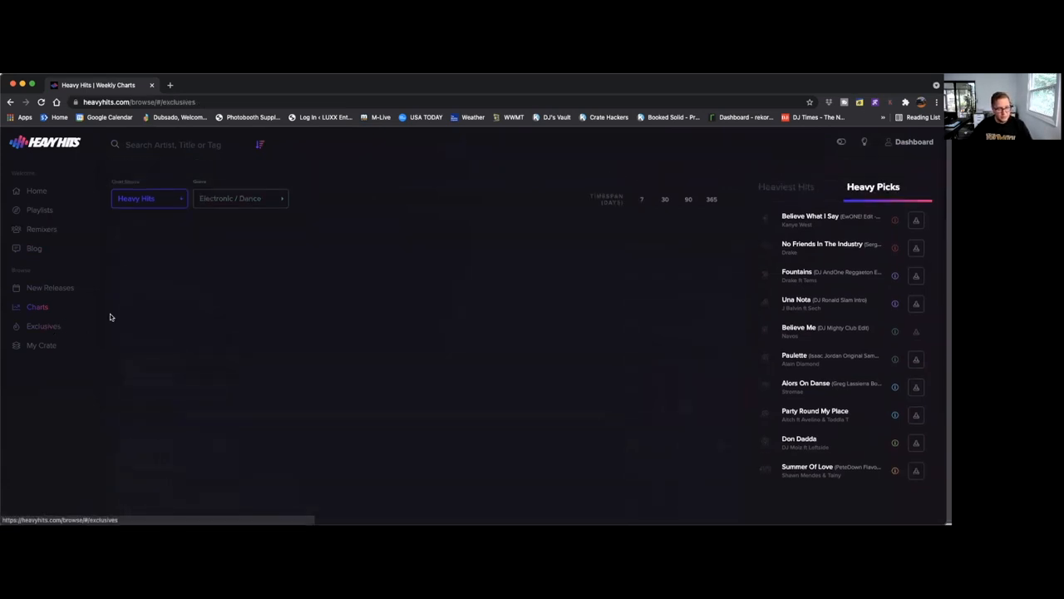
- Browse Exclusives tracks like Red and Flow HP, then view My Crate holding Lifestyle
{"action": "left_click", "coordinate": [43, 326]}
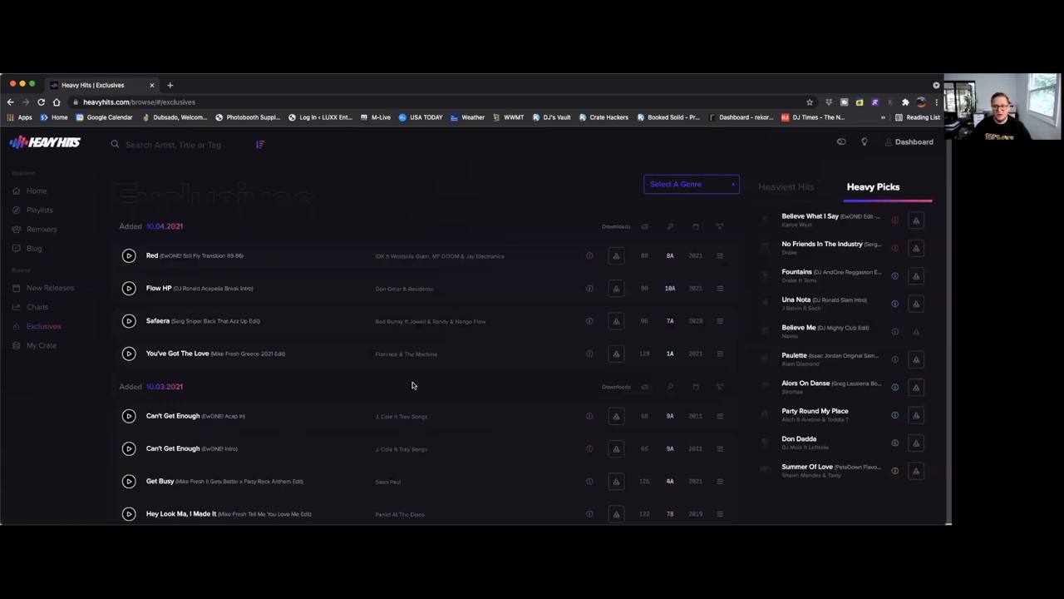
{"action": "mouse_move", "coordinate": [376, 388]}
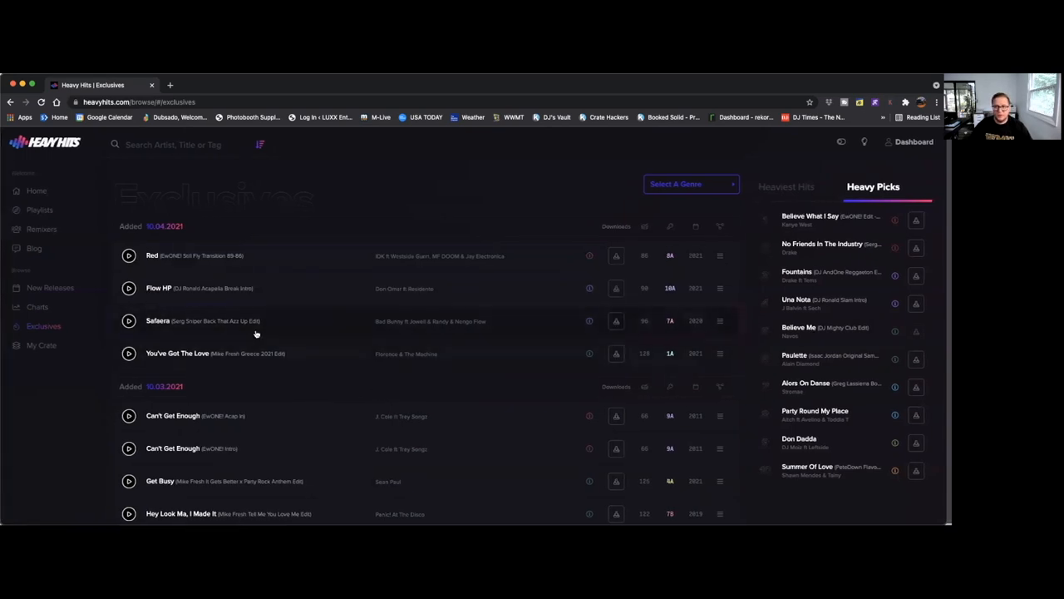
{"action": "mouse_move", "coordinate": [43, 368]}
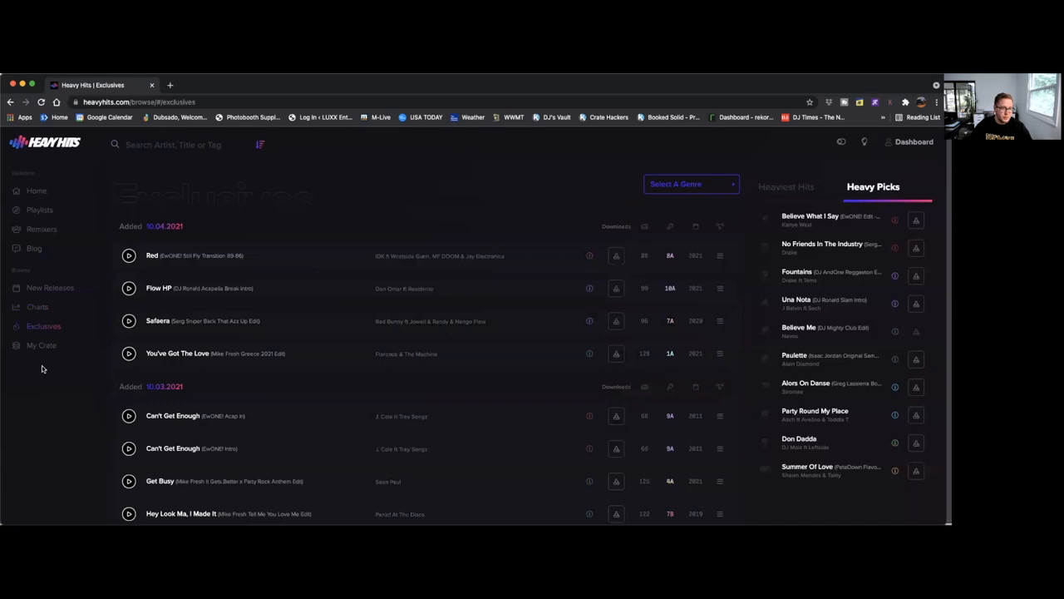
{"action": "left_click", "coordinate": [41, 344]}
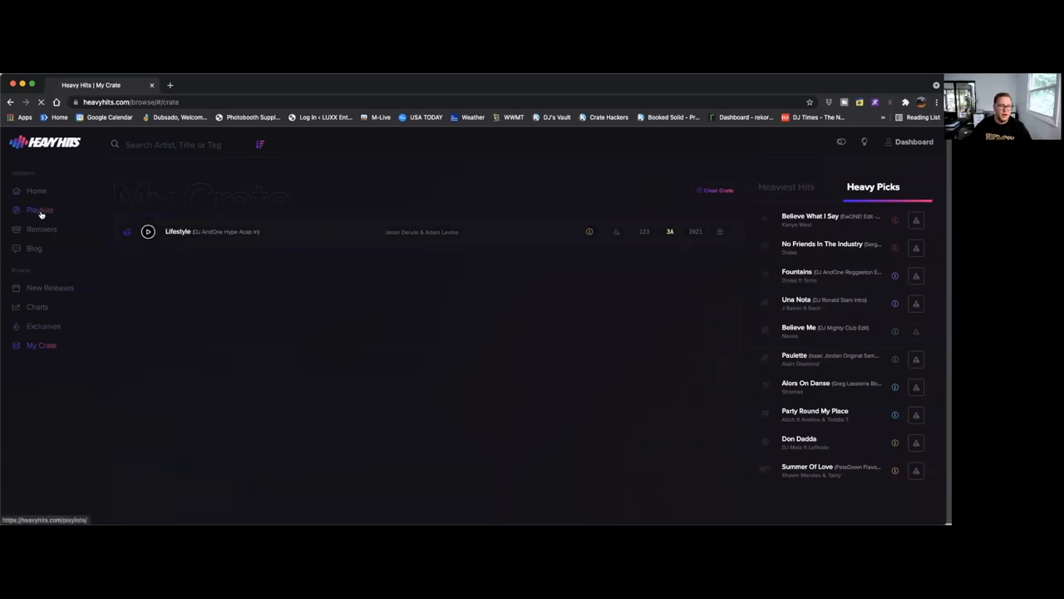
- Revisit the curated Playlists page, then return to the Home page
{"action": "left_click", "coordinate": [39, 209]}
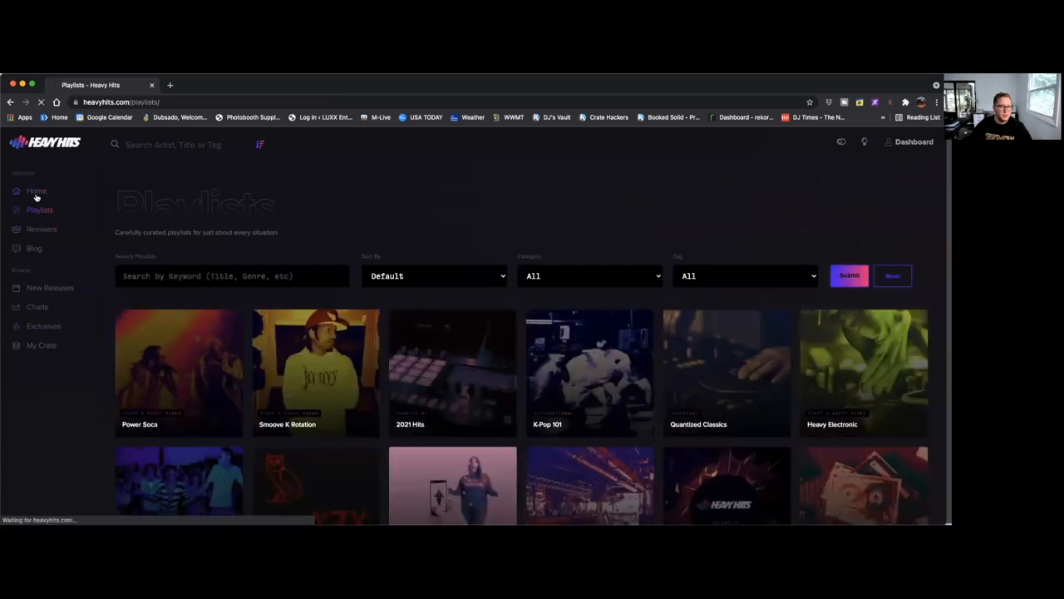
{"action": "left_click", "coordinate": [41, 345]}
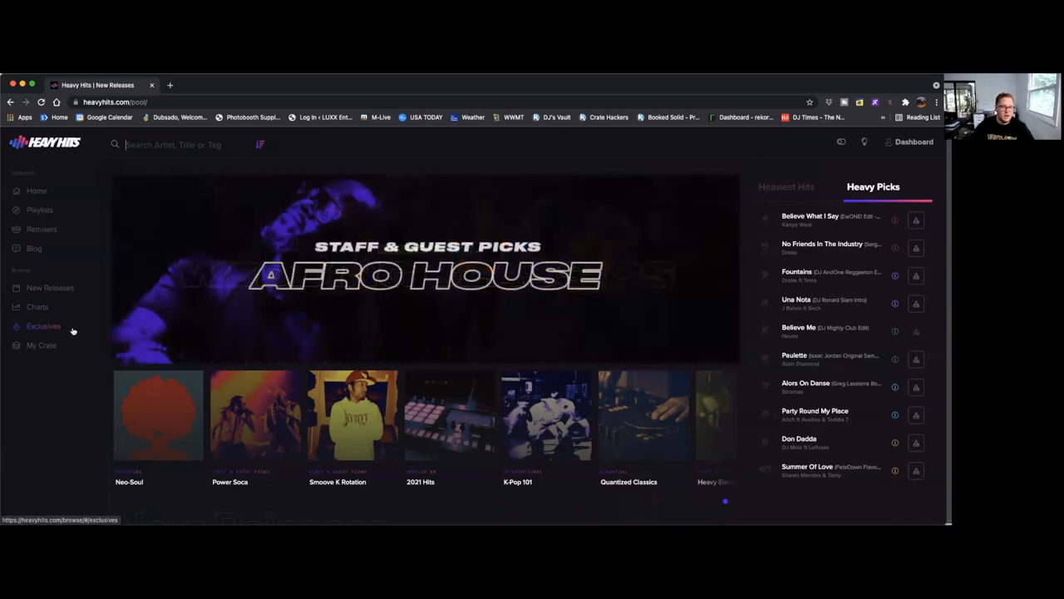
- Scroll past the banner and featured playlists to the New Releases track list
{"action": "scroll", "scroll_direction": "down", "scroll_amount": 3}
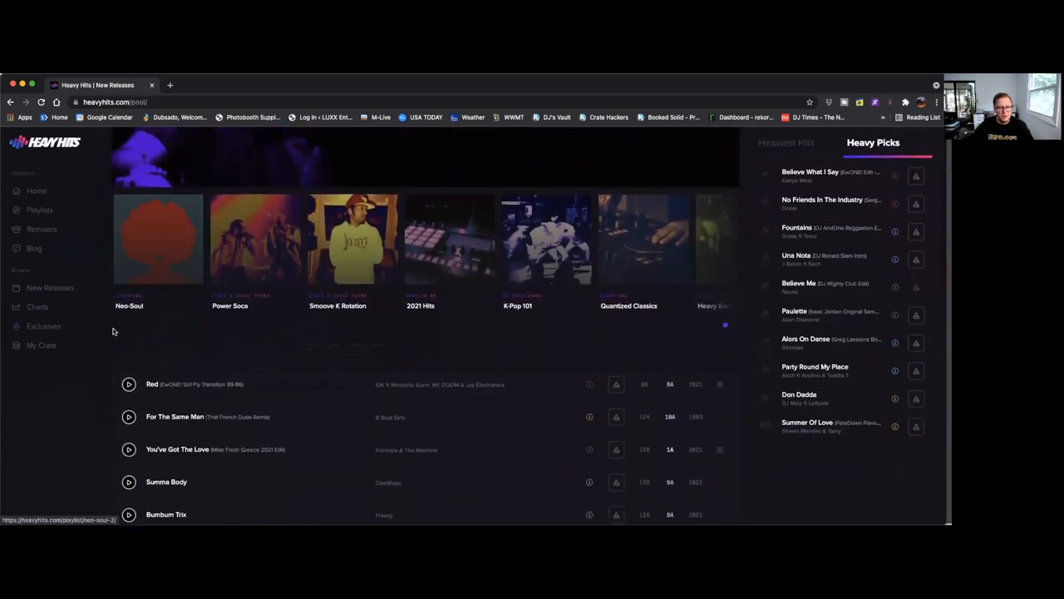
{"action": "scroll", "scroll_direction": "down", "scroll_amount": 3}
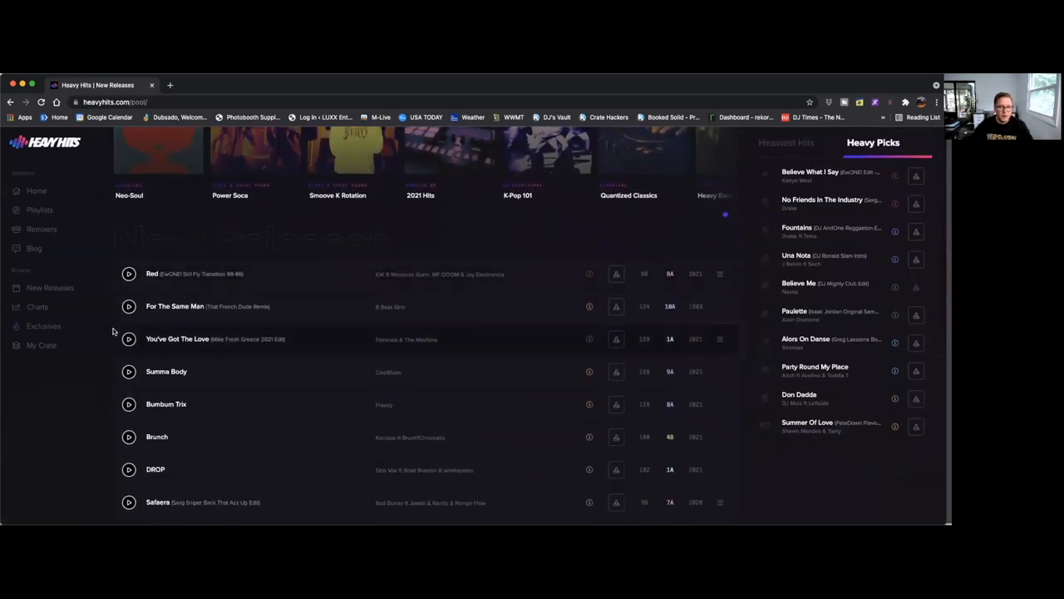
{"action": "scroll", "scroll_direction": "down", "scroll_amount": 3}
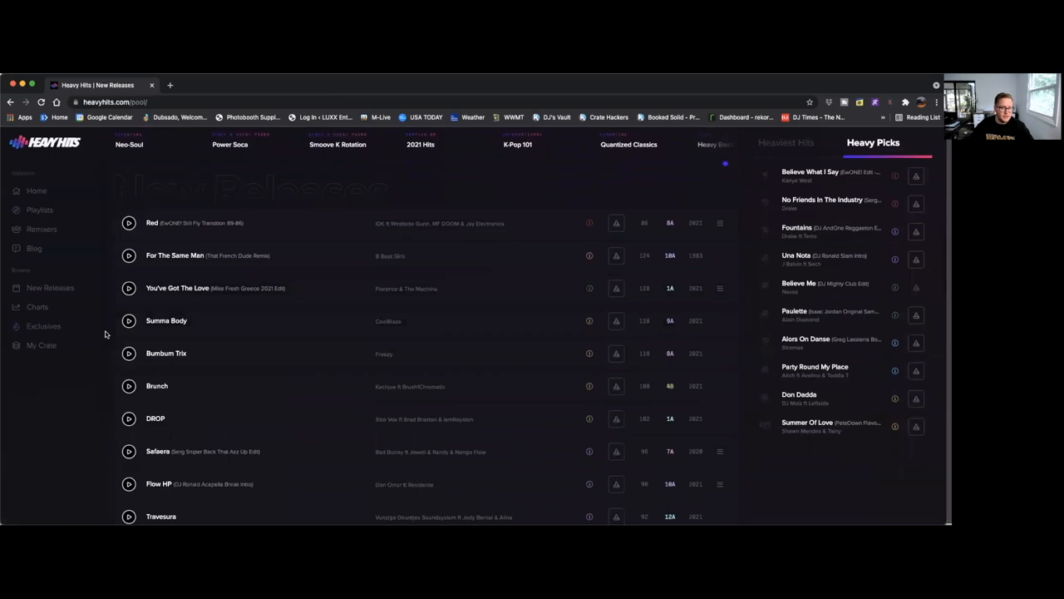
{"action": "scroll", "scroll_direction": "down", "scroll_amount": 3}
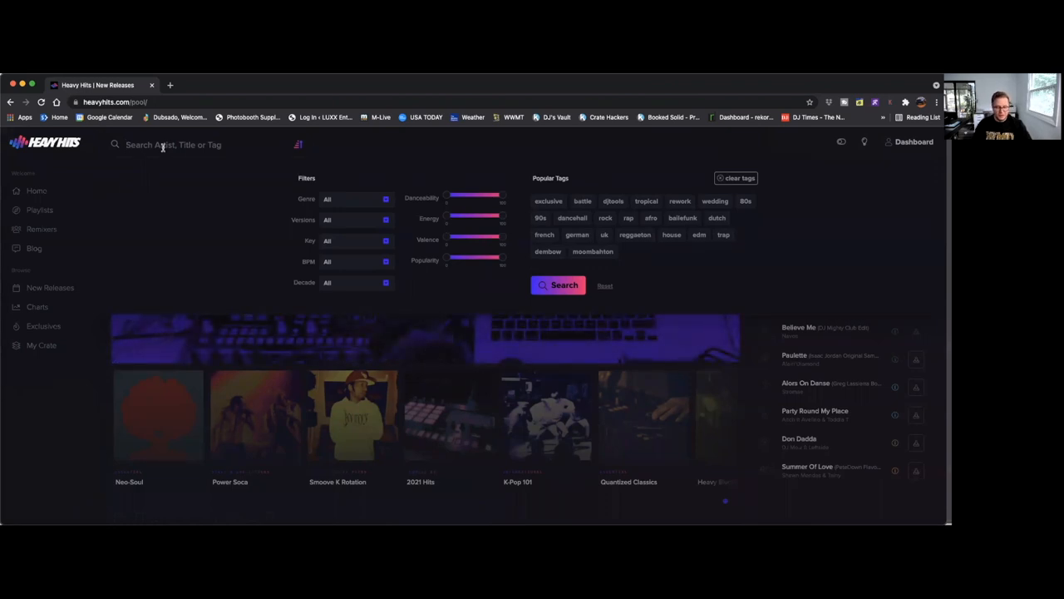
- Search the catalogue for 'country' and browse results like Waves and Same Boat
{"action": "type", "text": "country"}
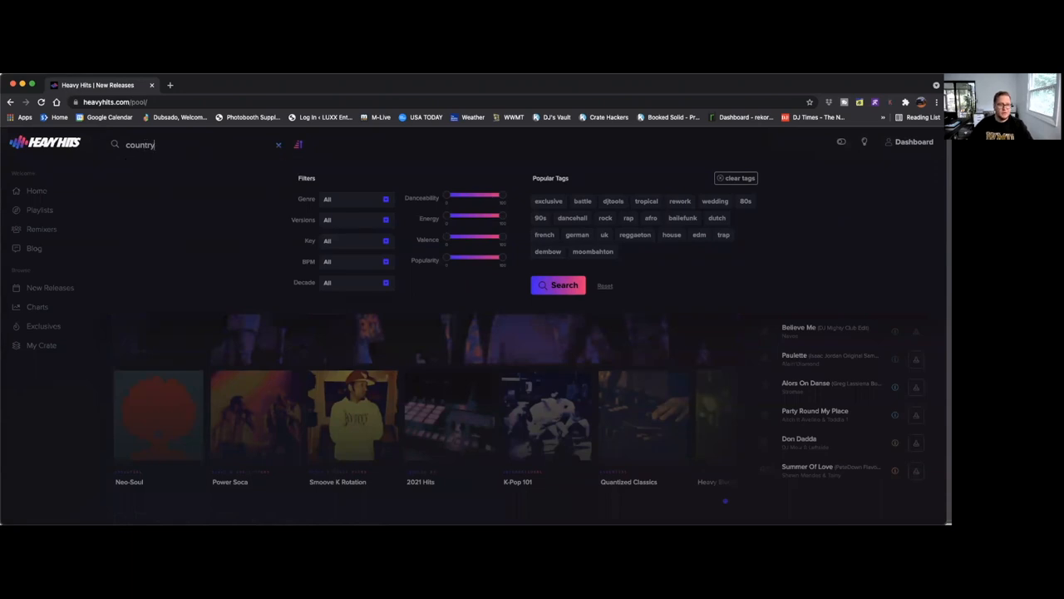
{"action": "left_click", "coordinate": [355, 198]}
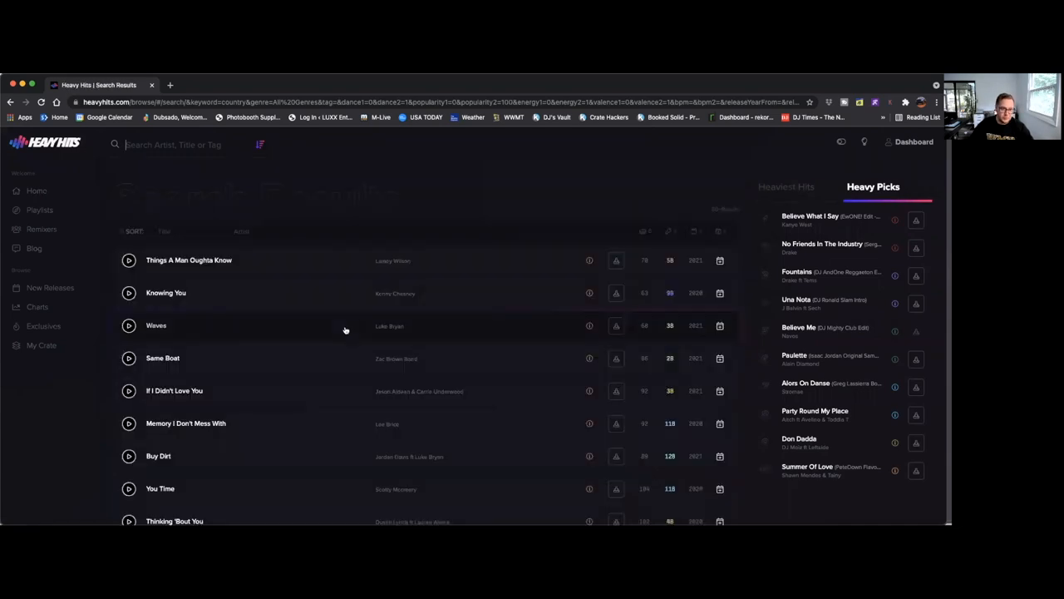
{"action": "scroll", "scroll_direction": "down", "scroll_amount": 3}
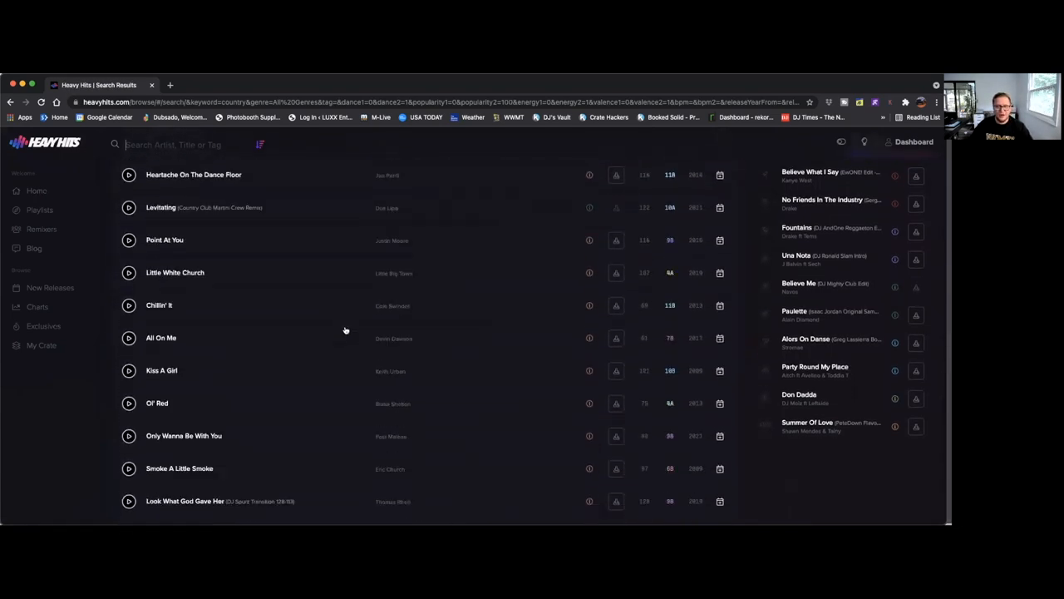
{"action": "scroll", "scroll_direction": "down", "scroll_amount": 3}
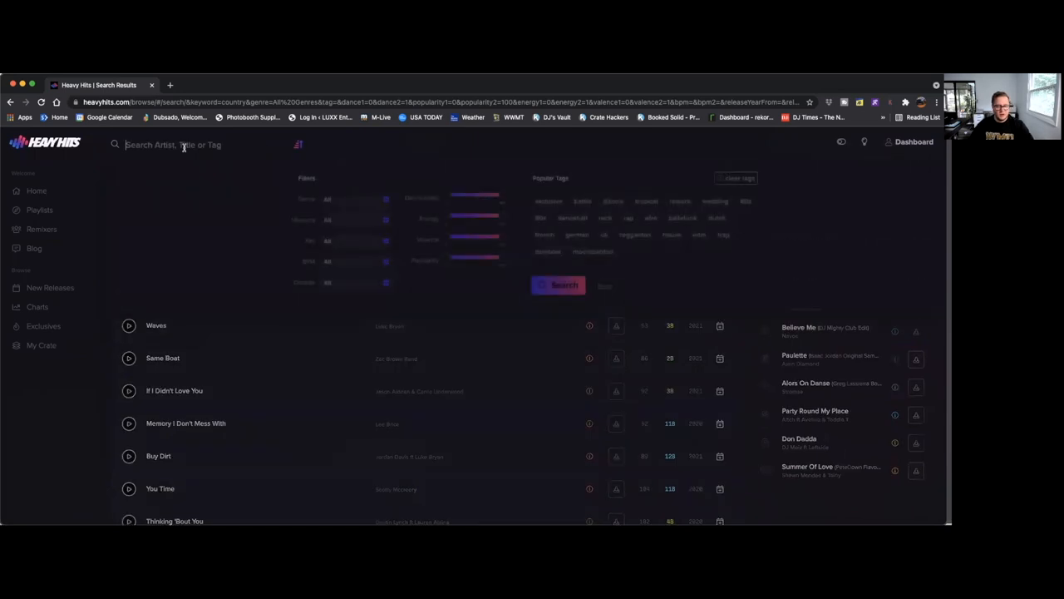
- Search for 'fancy like' to narrow results to the single Fancy Like track
{"action": "type", "text": "fanc"}
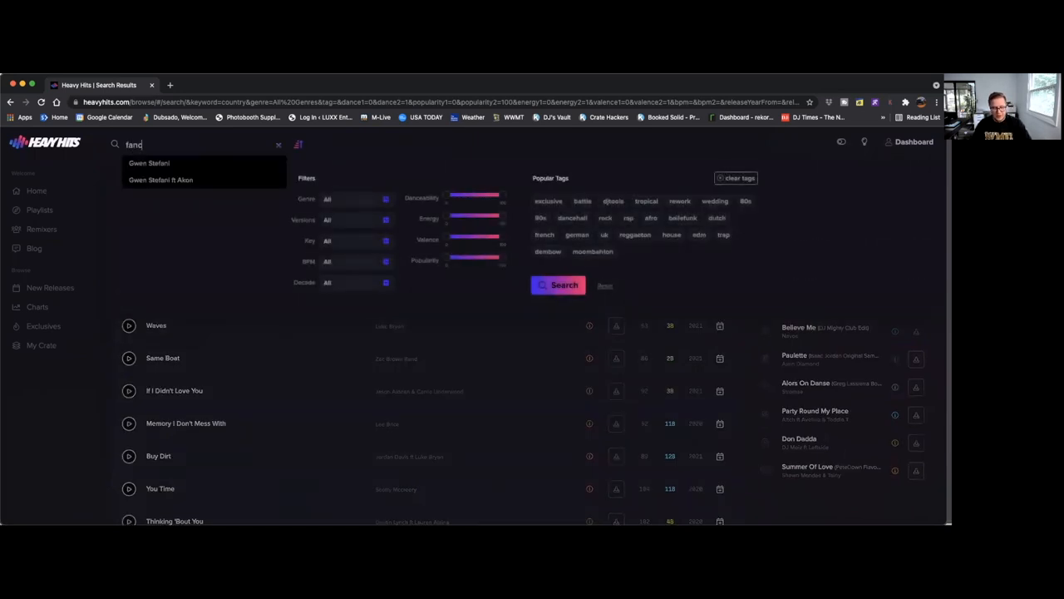
{"action": "type", "text": "fancy like"}
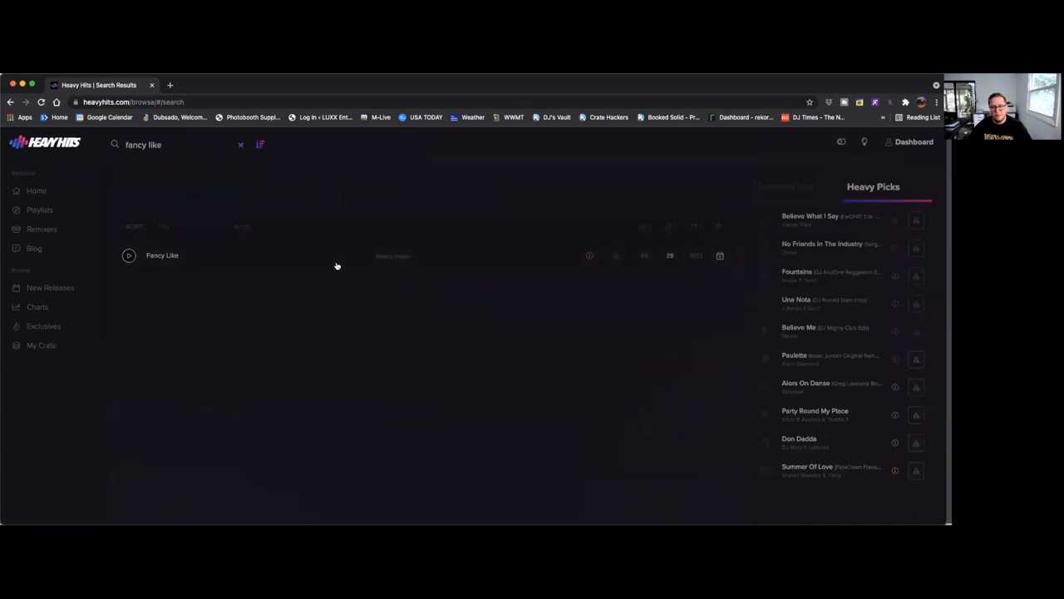
{"action": "mouse_move", "coordinate": [267, 264]}
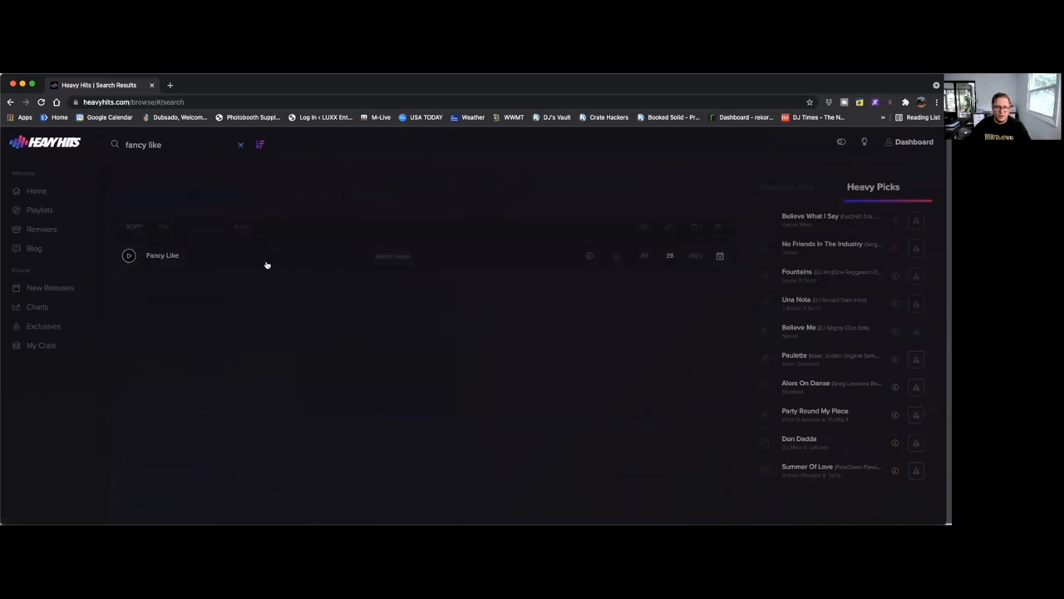
{"action": "mouse_move", "coordinate": [544, 261]}
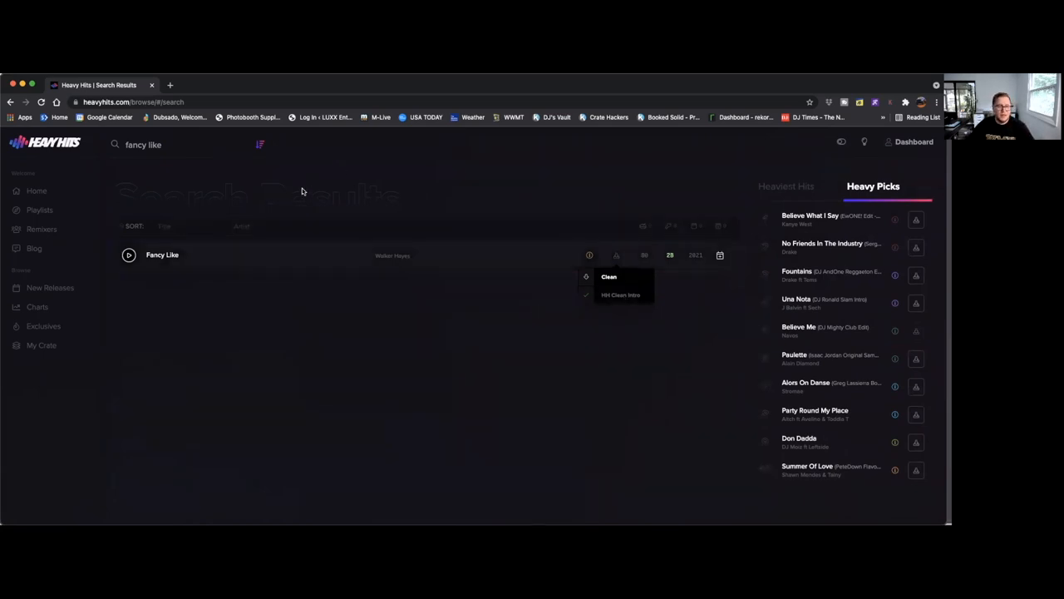
- Choose the Clean version of Fancy Like to download
{"action": "left_click", "coordinate": [36, 190]}
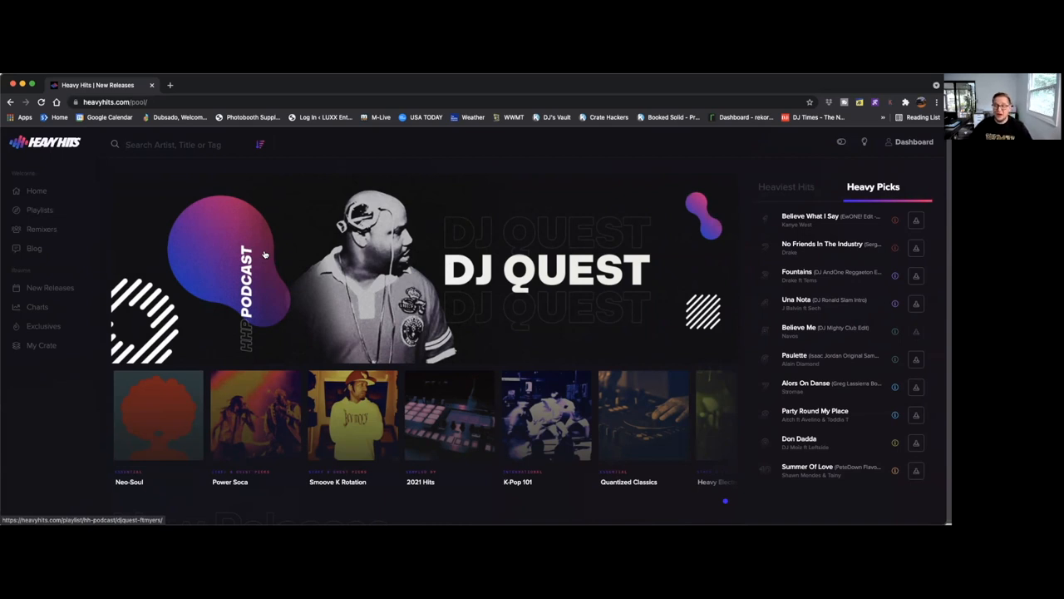
- Open the DJ Quest podcast playlist from its home page banner
{"action": "left_click", "coordinate": [175, 143]}
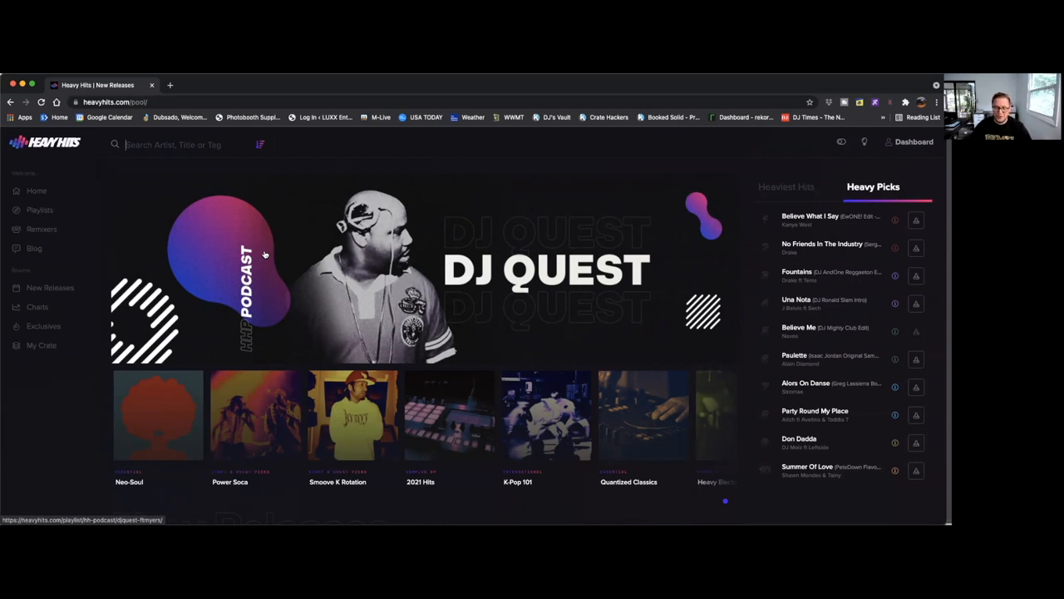